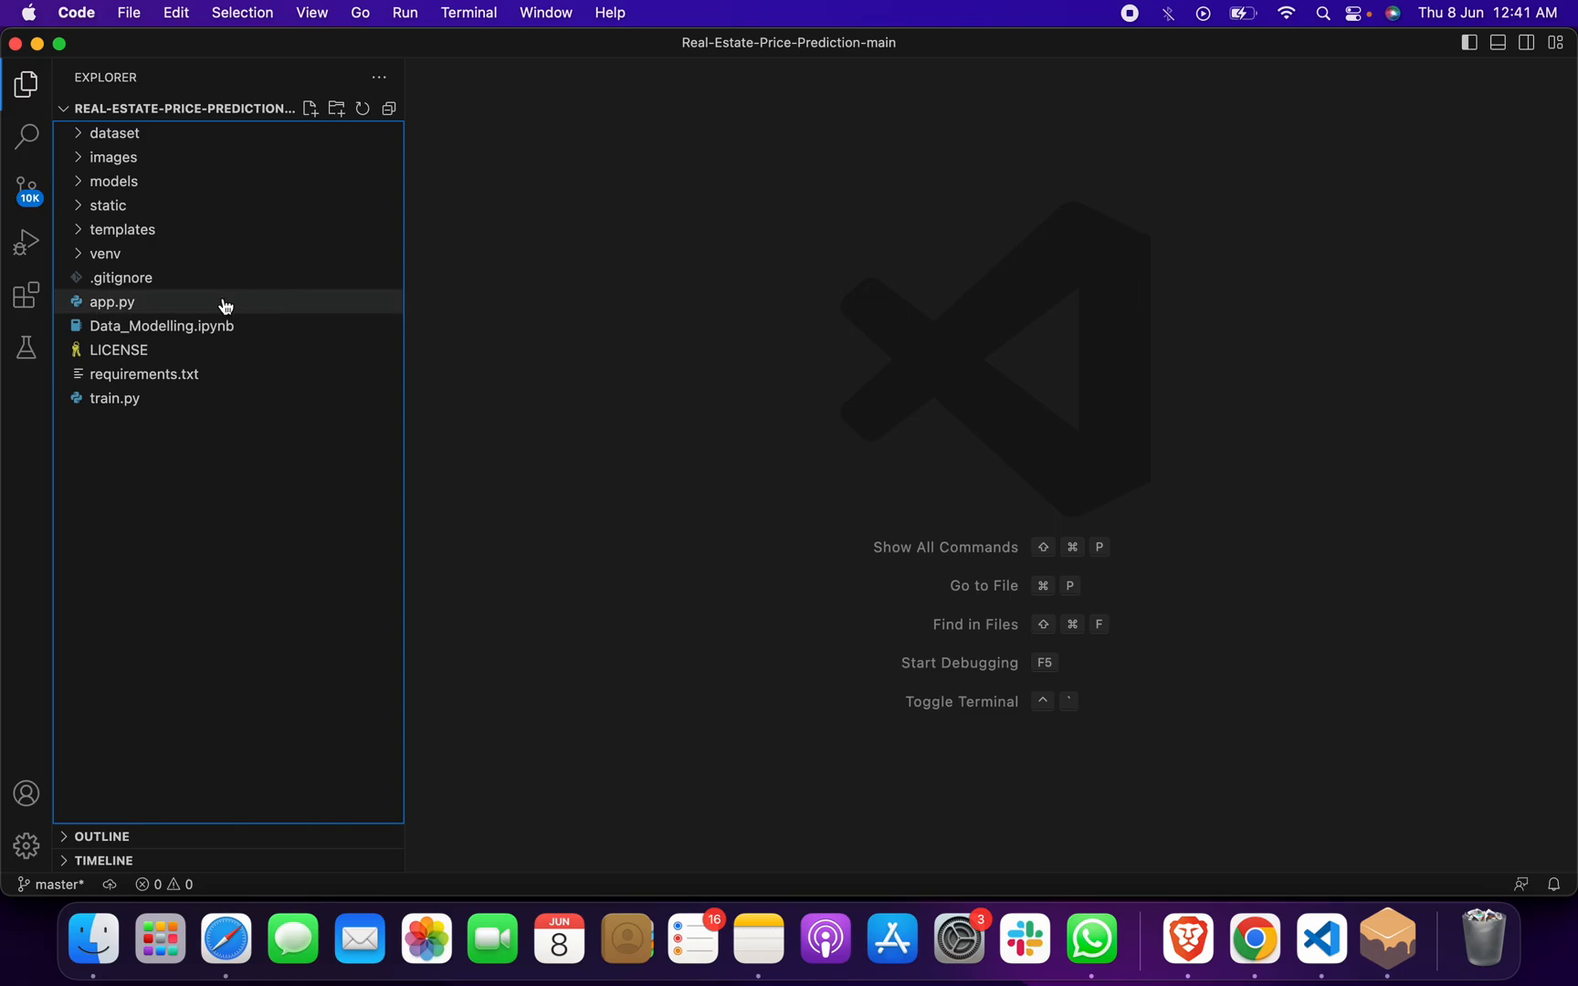
Run app.py with python from an integrated terminal opened in the project folder
right_click(111, 299)
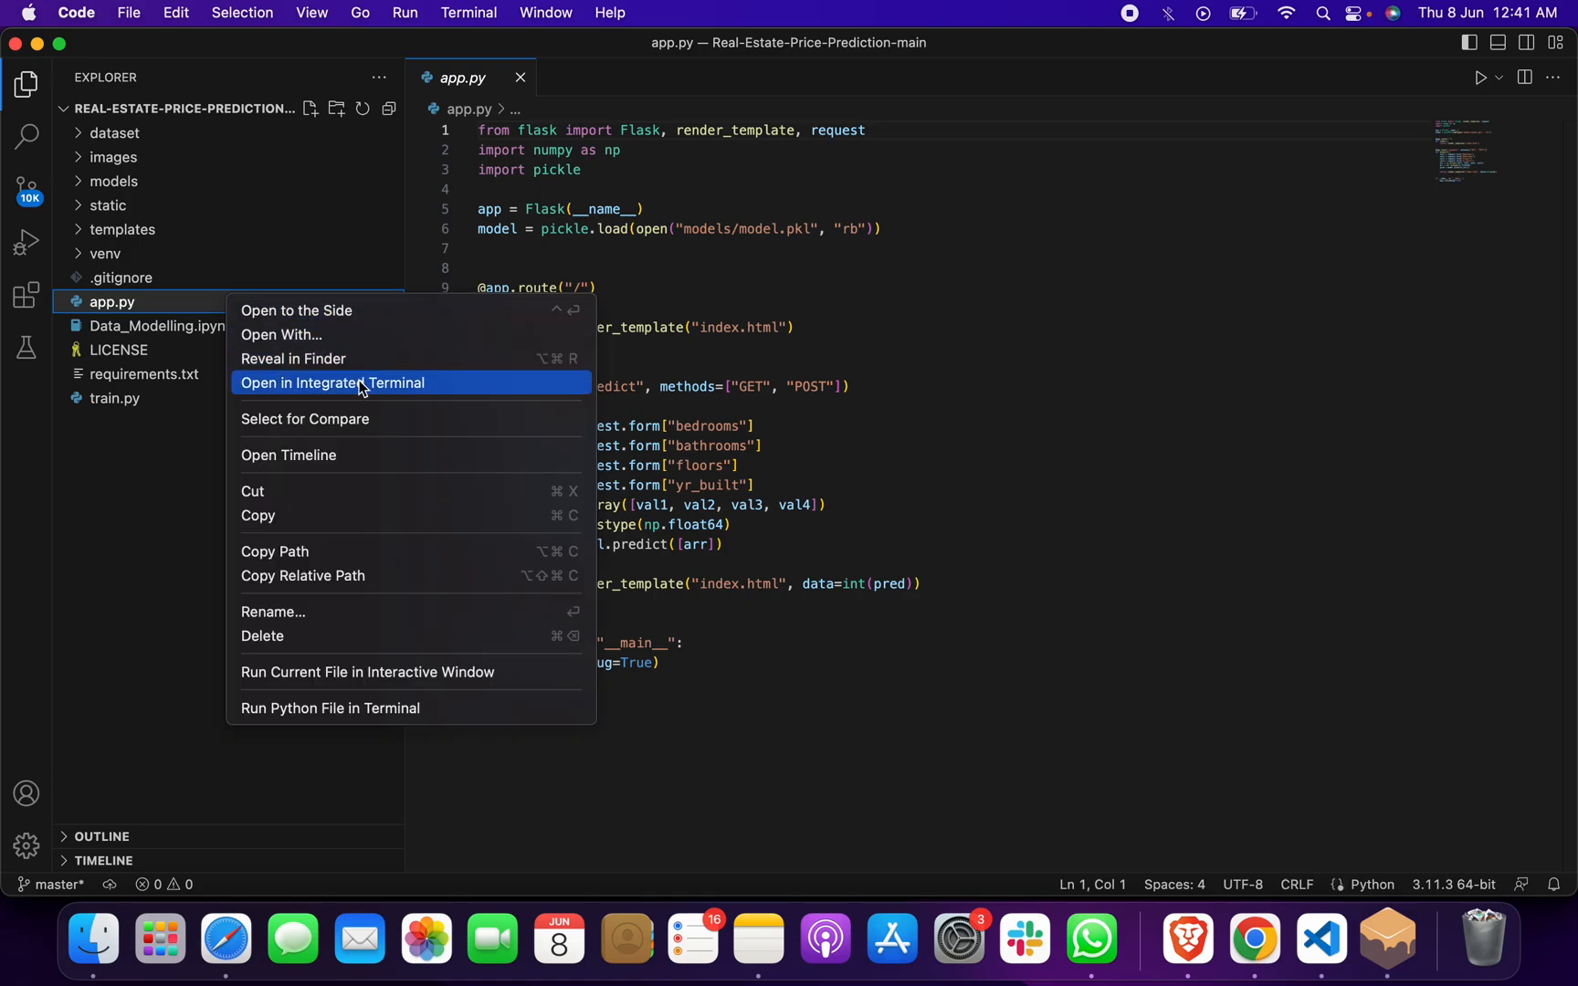
left_click(332, 384)
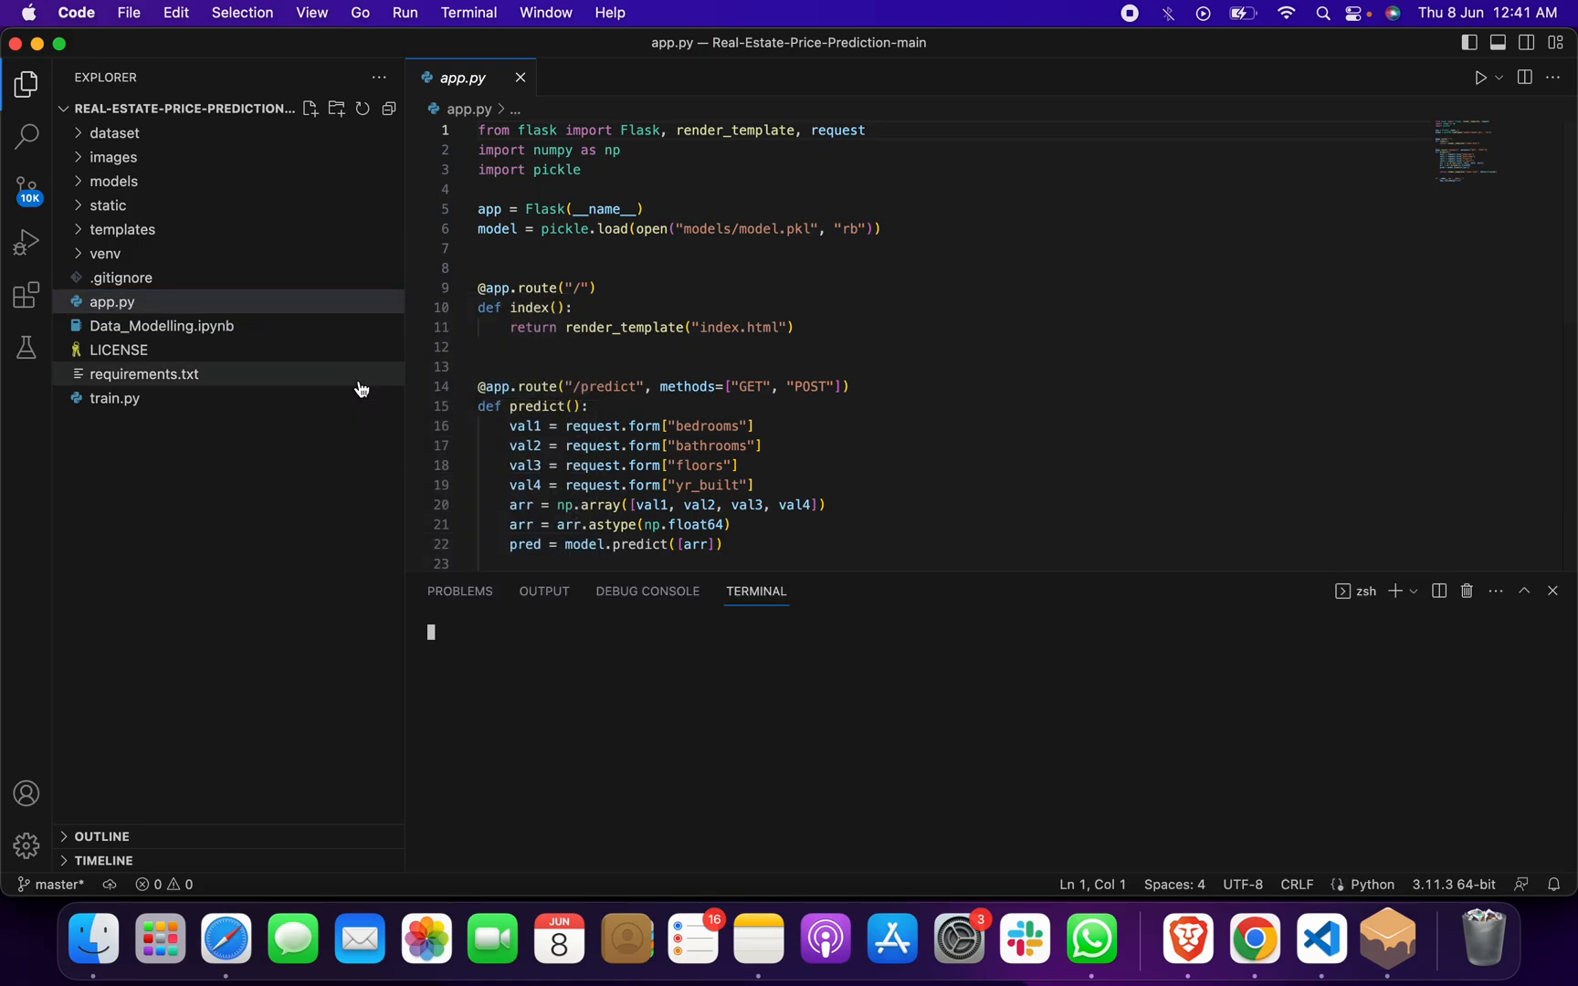
type("python ao")
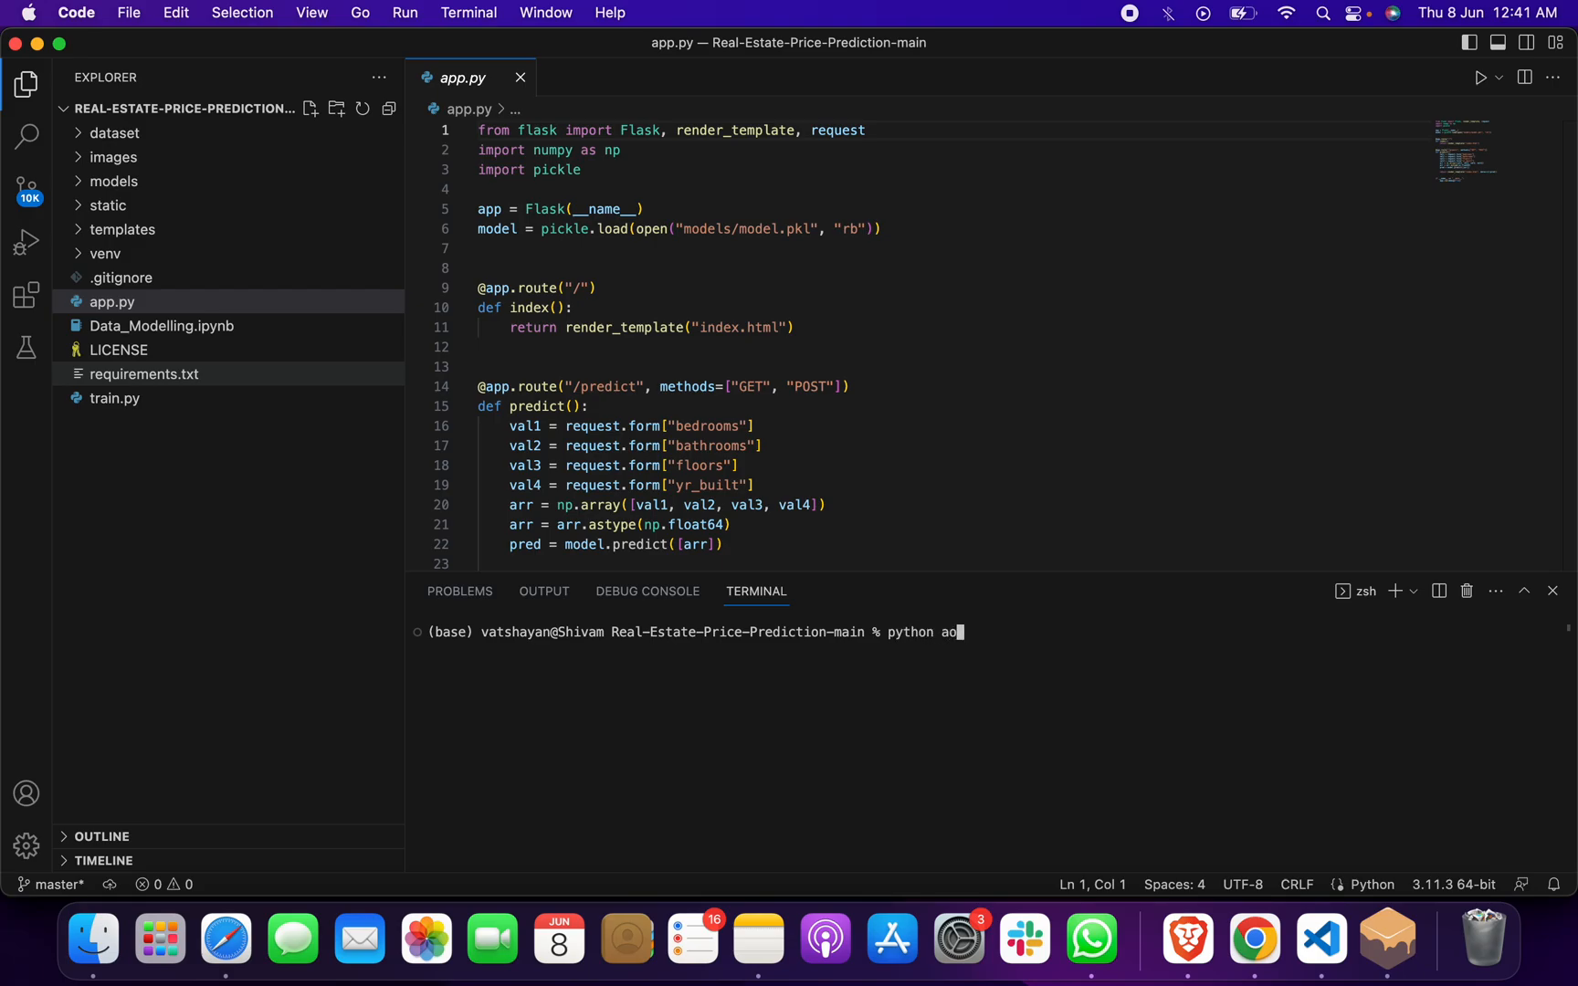
key("Enter")
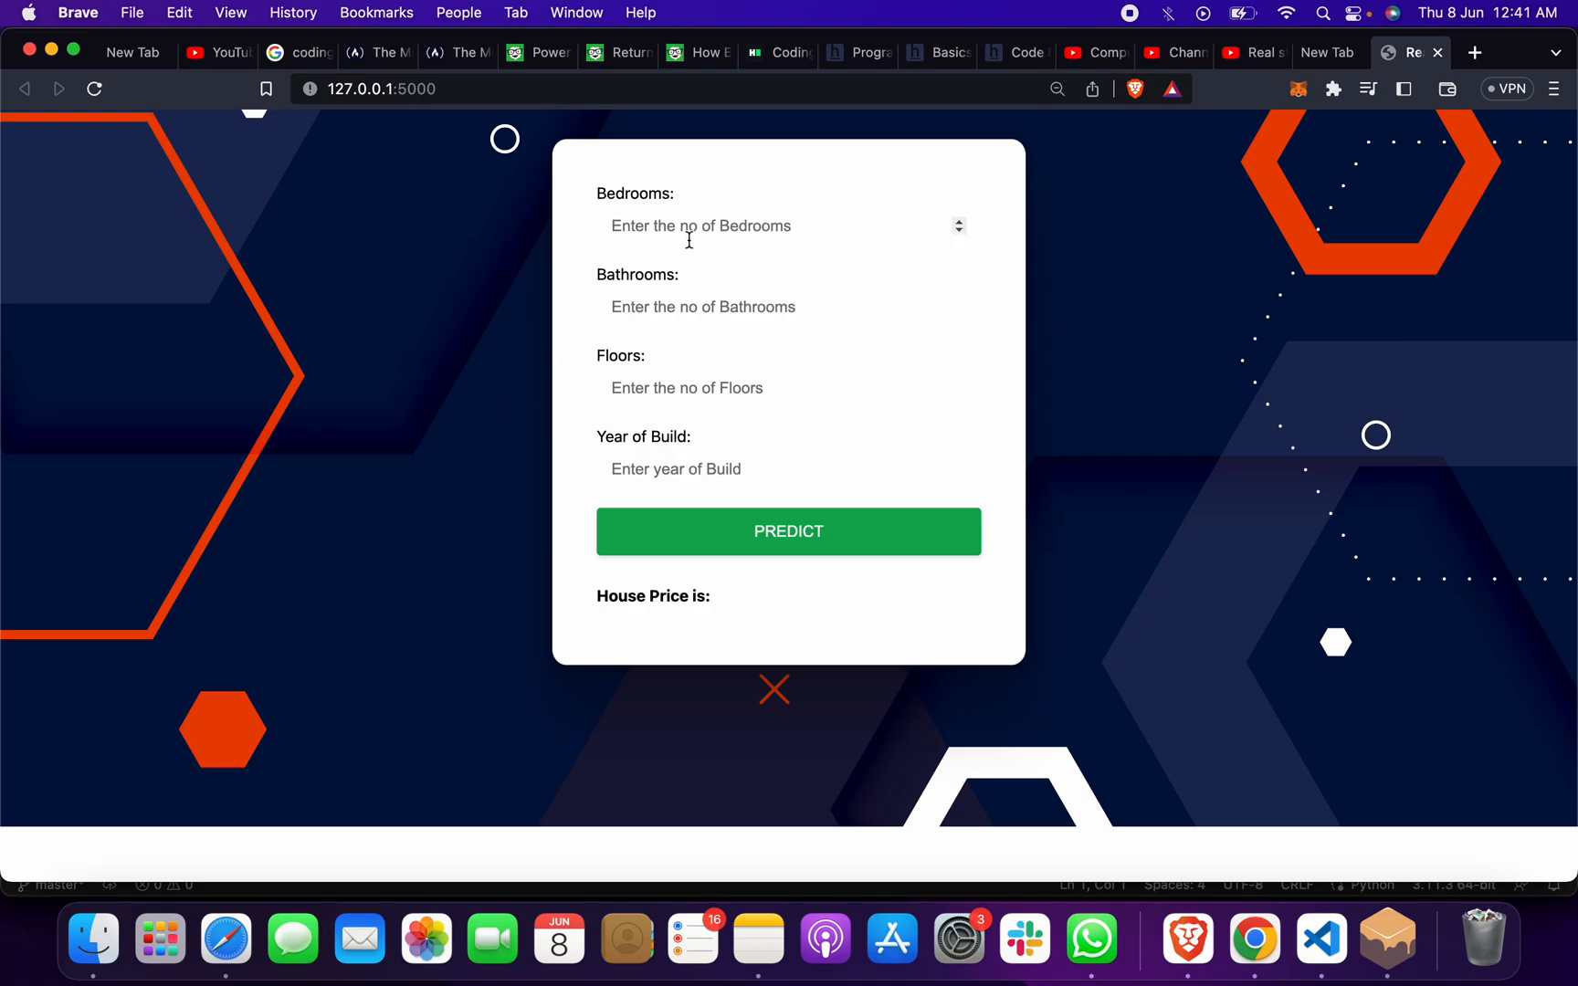
Predict a price for 3 bedrooms, 2 bathrooms, 10 floors, year 202, returning 828301
type("3")
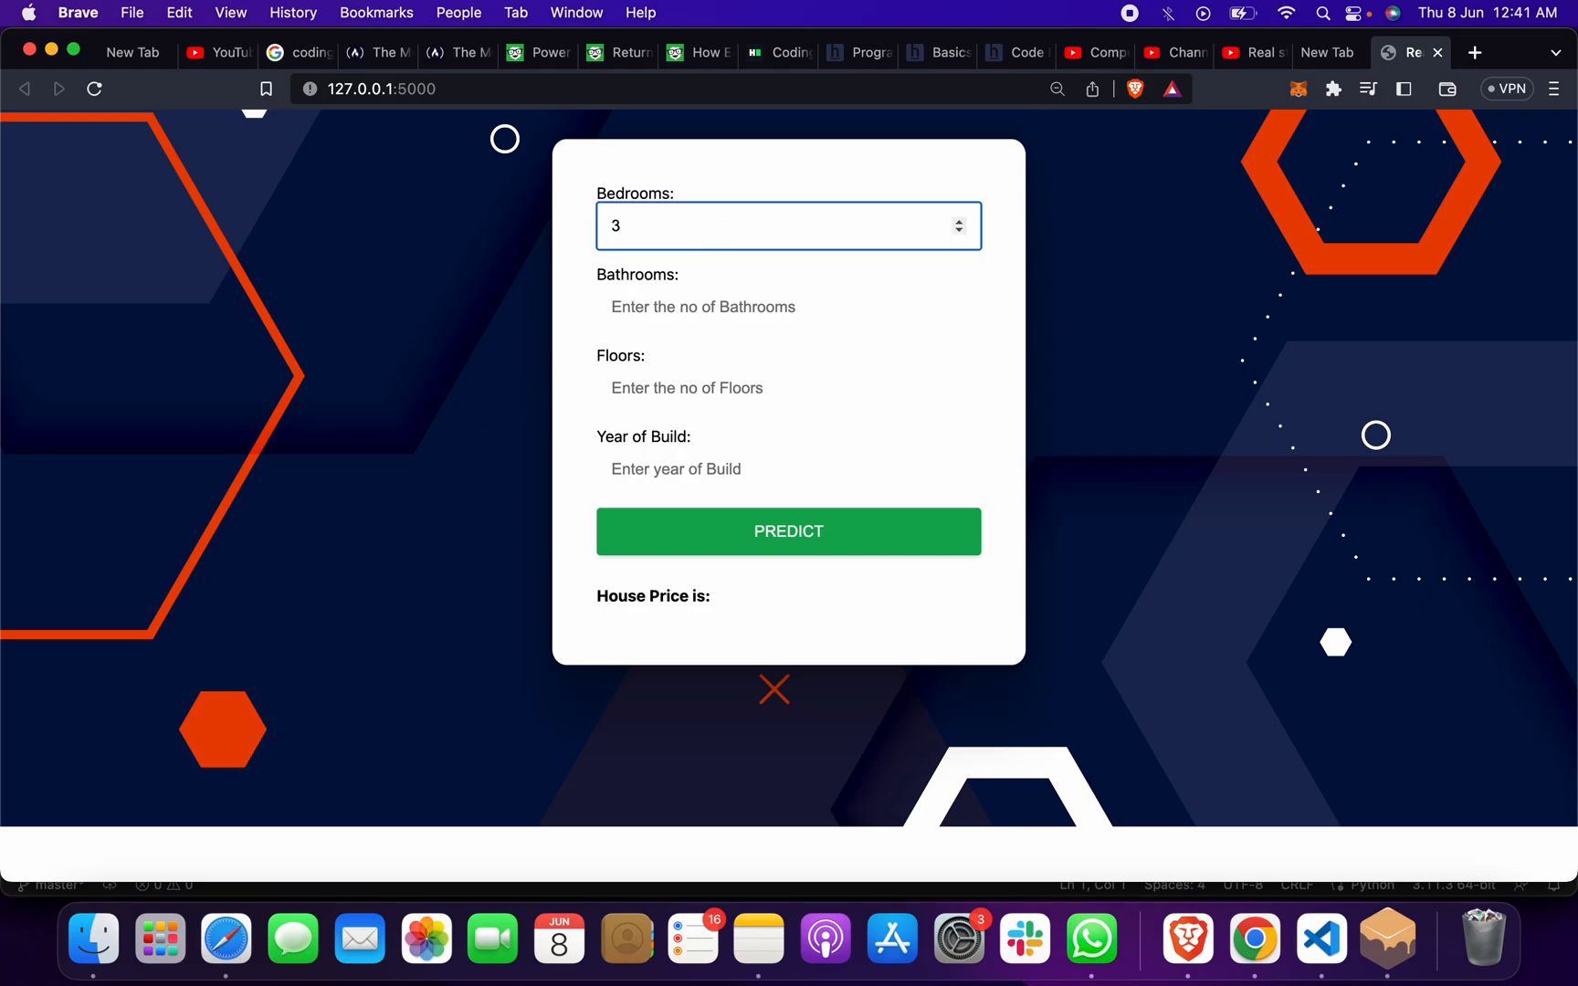
type("2")
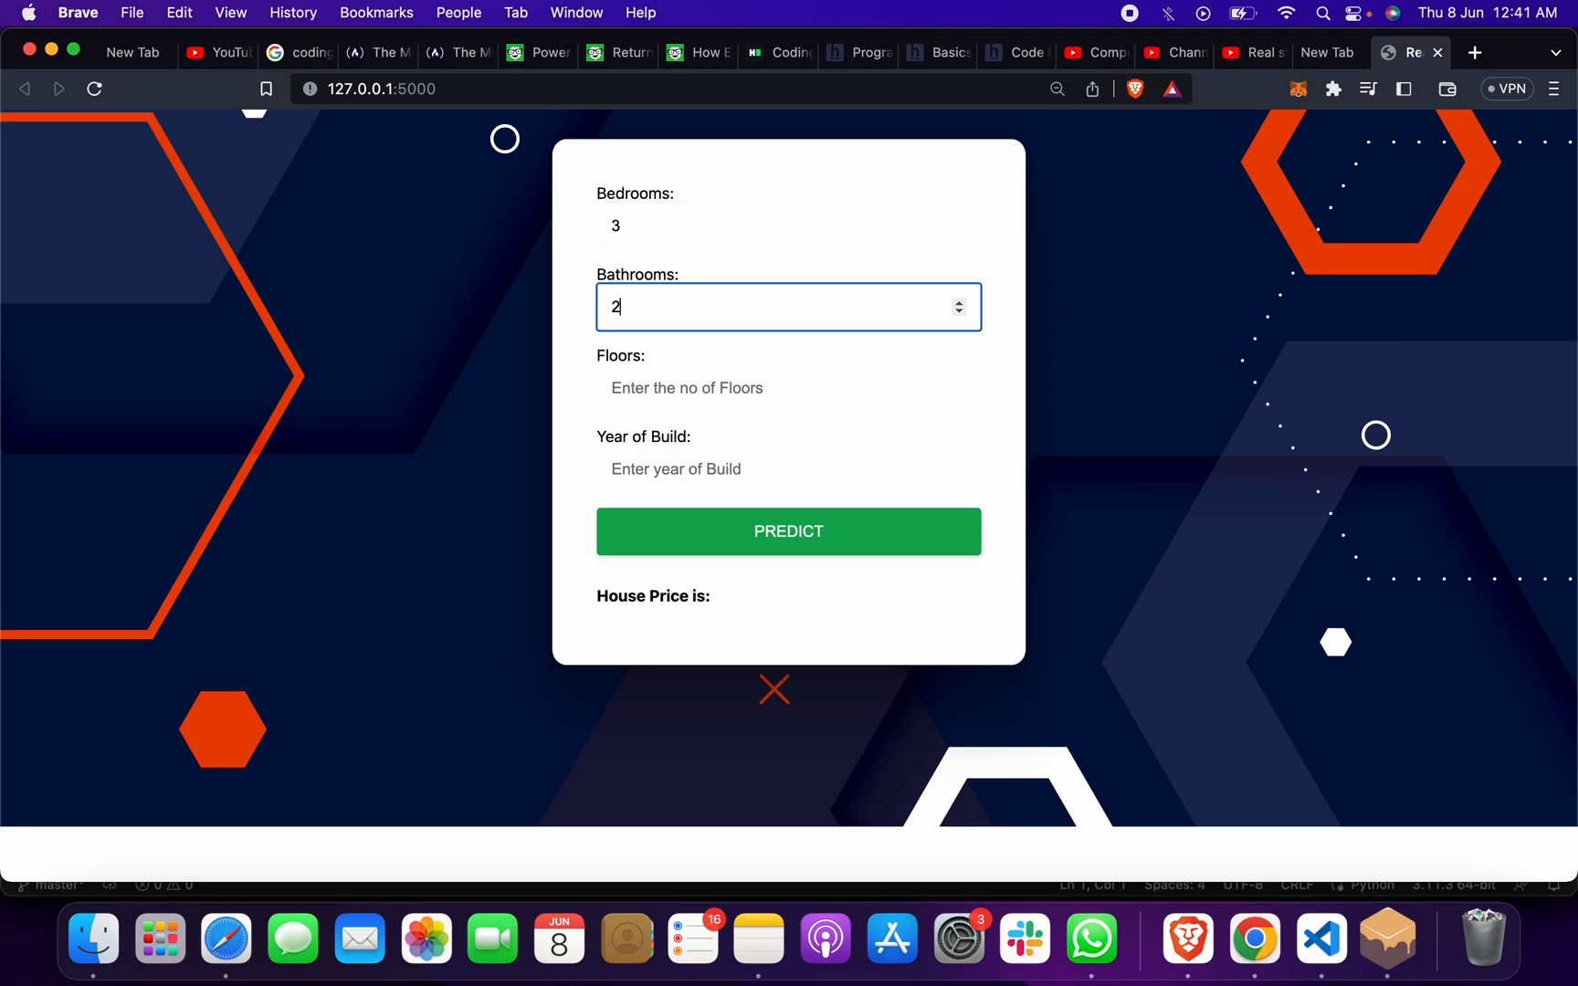
type("10")
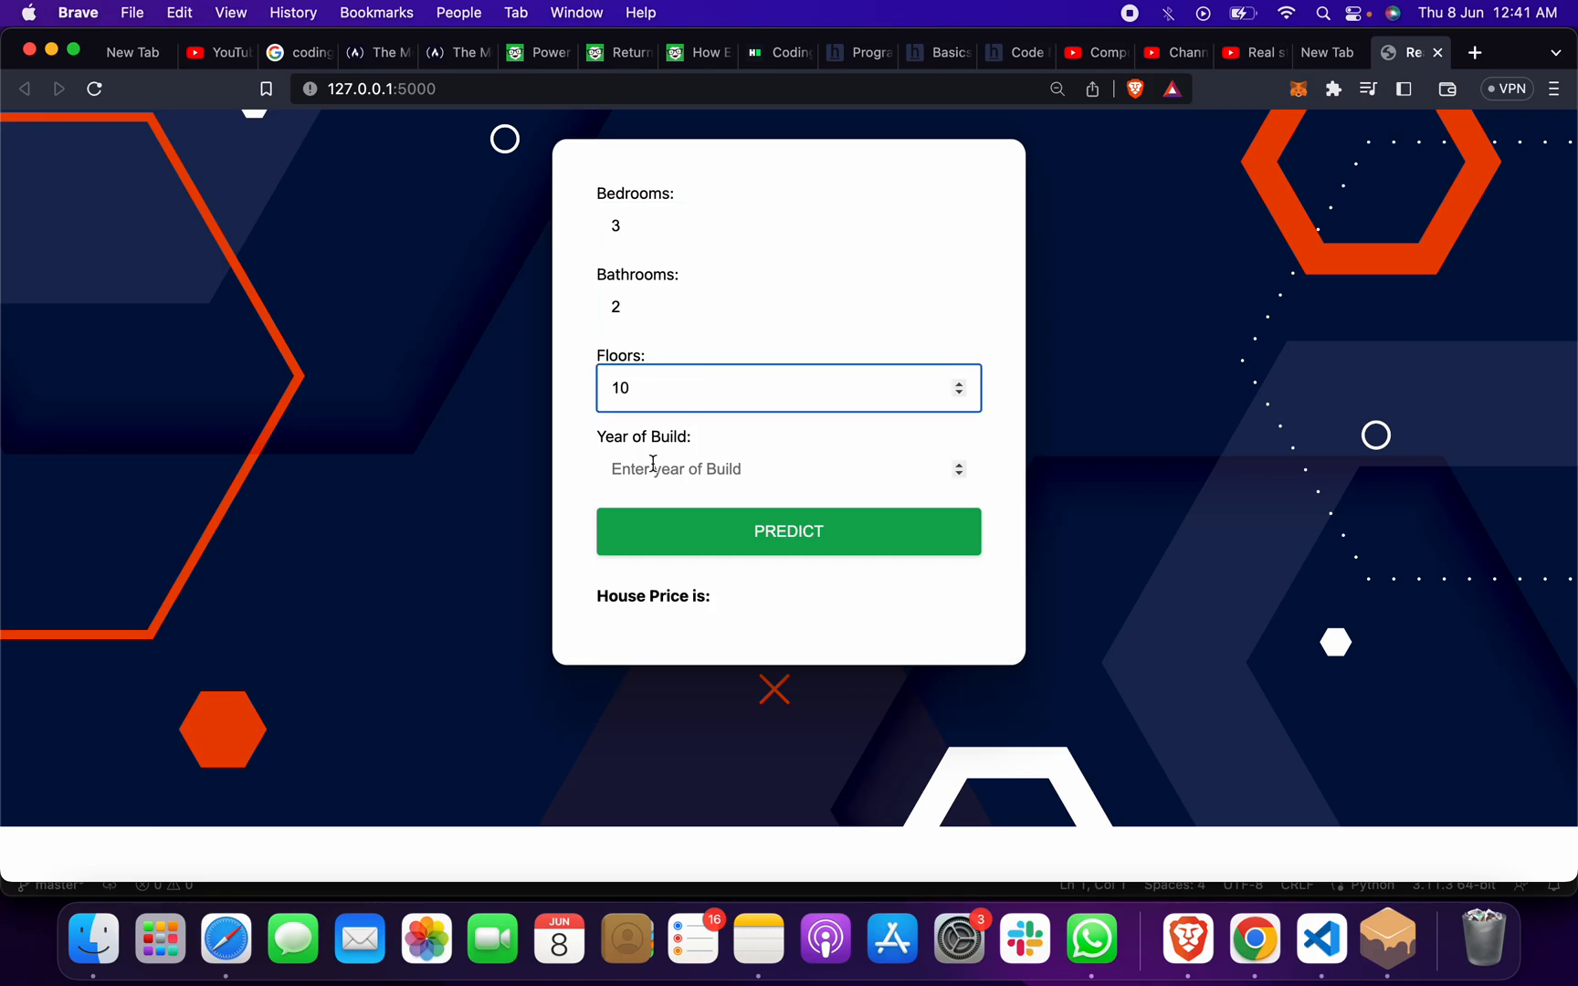
type("2021")
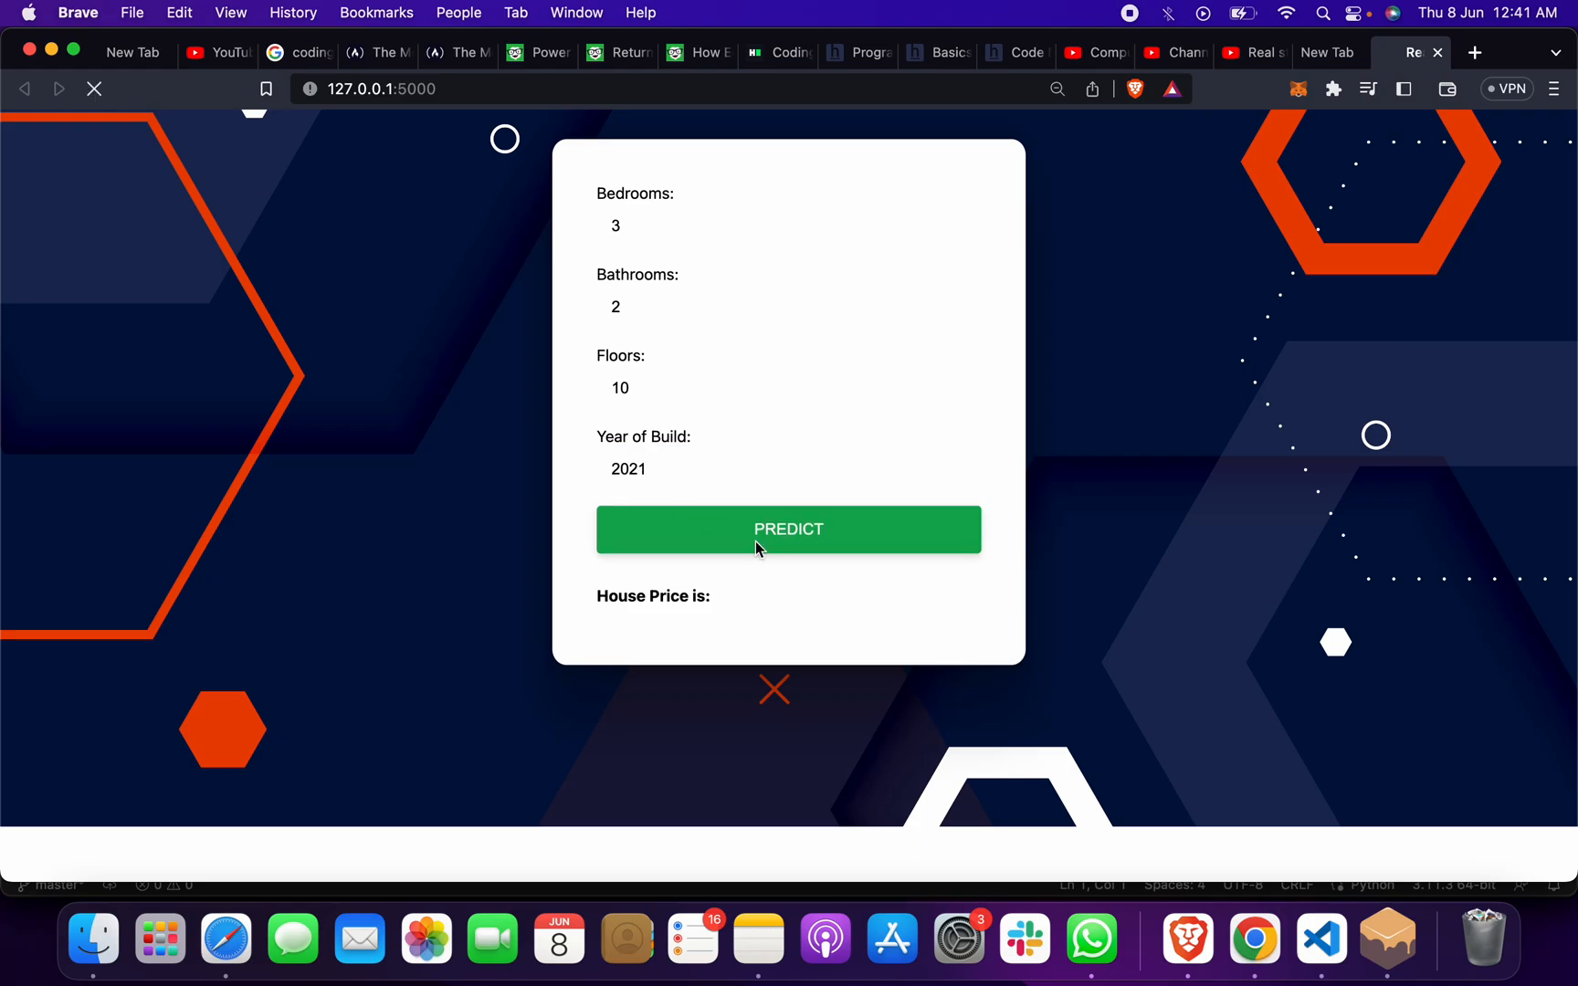
left_click(789, 529)
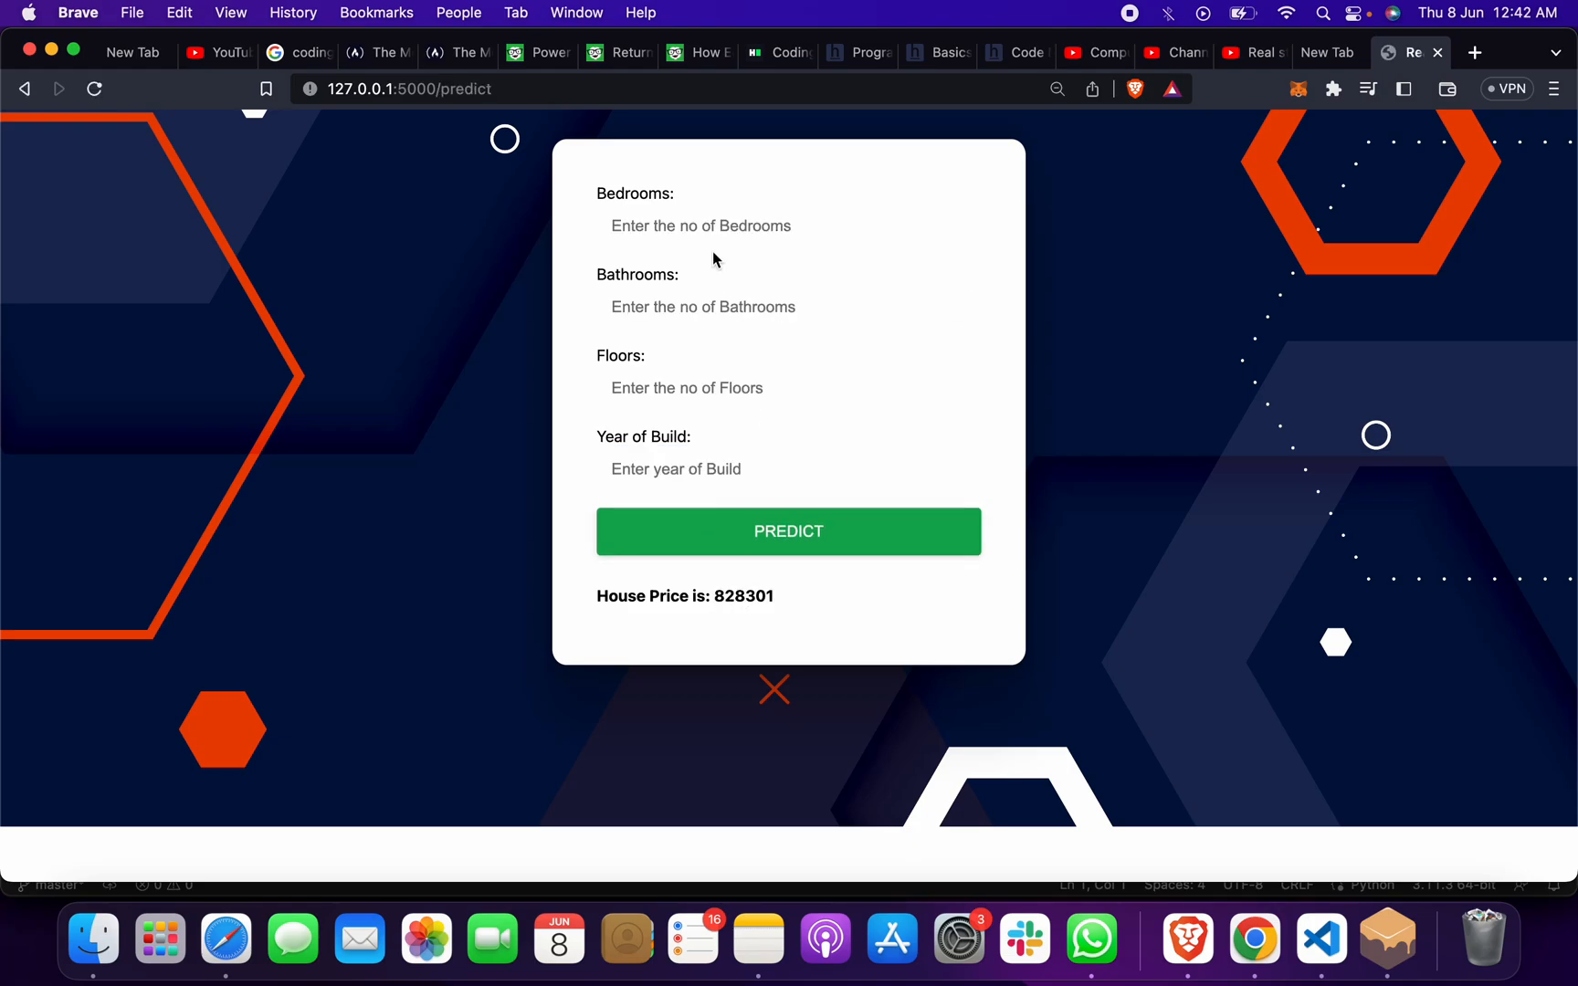
Predict again with 5 bedrooms, 3 bathrooms, 20 floors, returning 8927803
type("5")
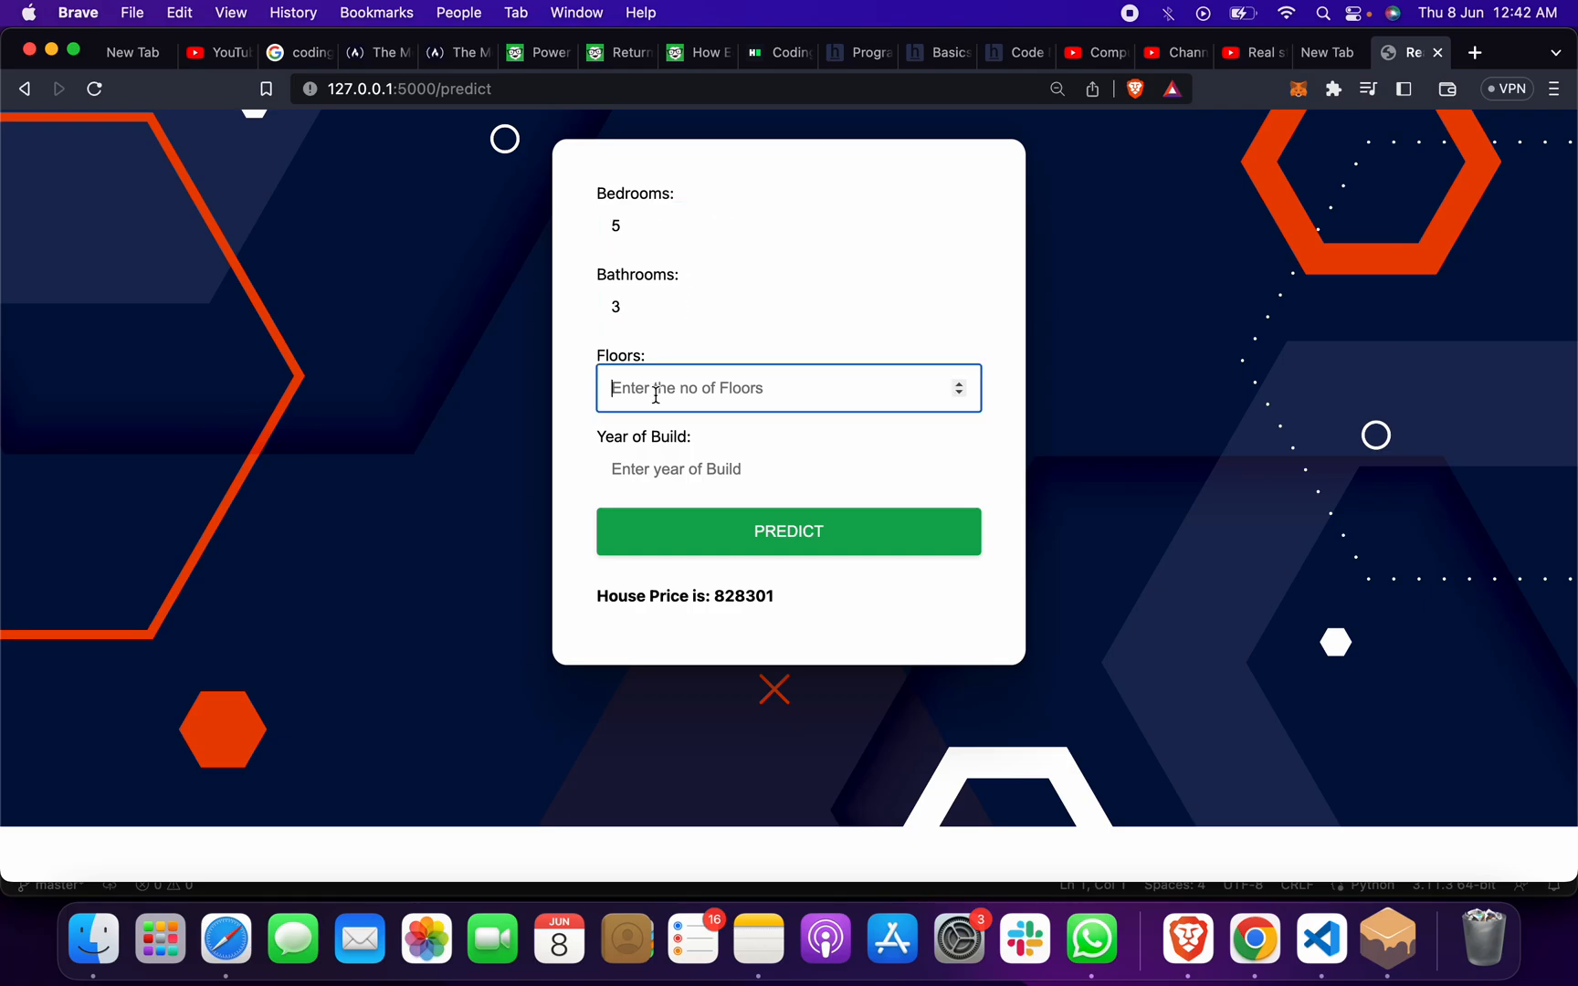
type("3")
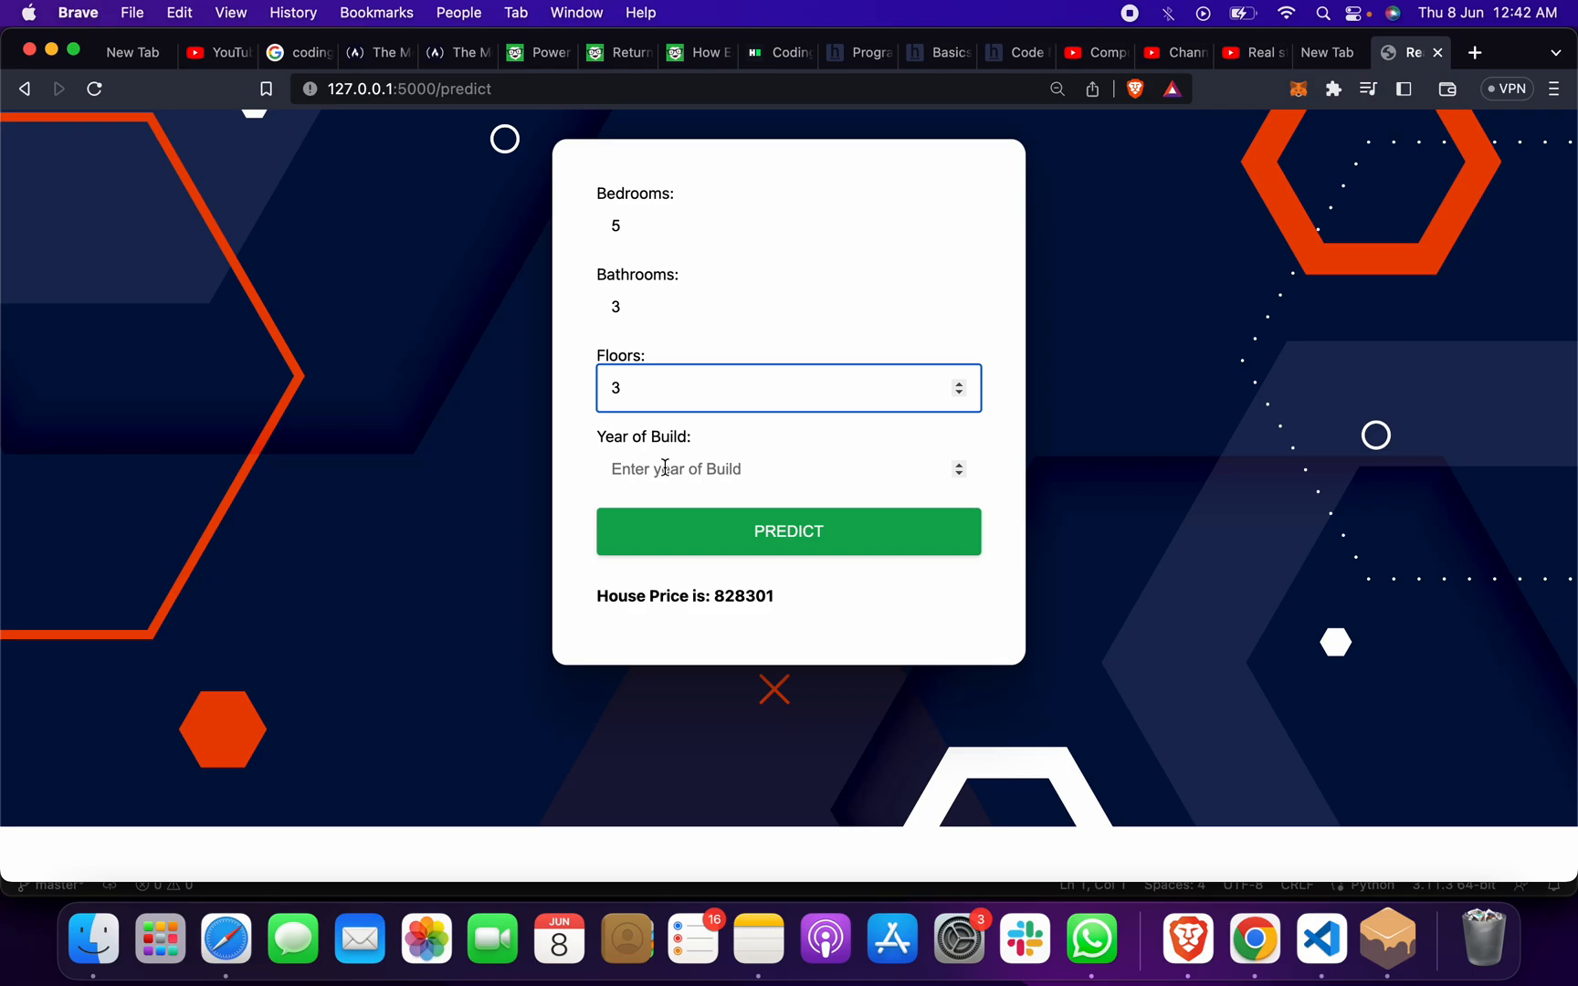
type("20")
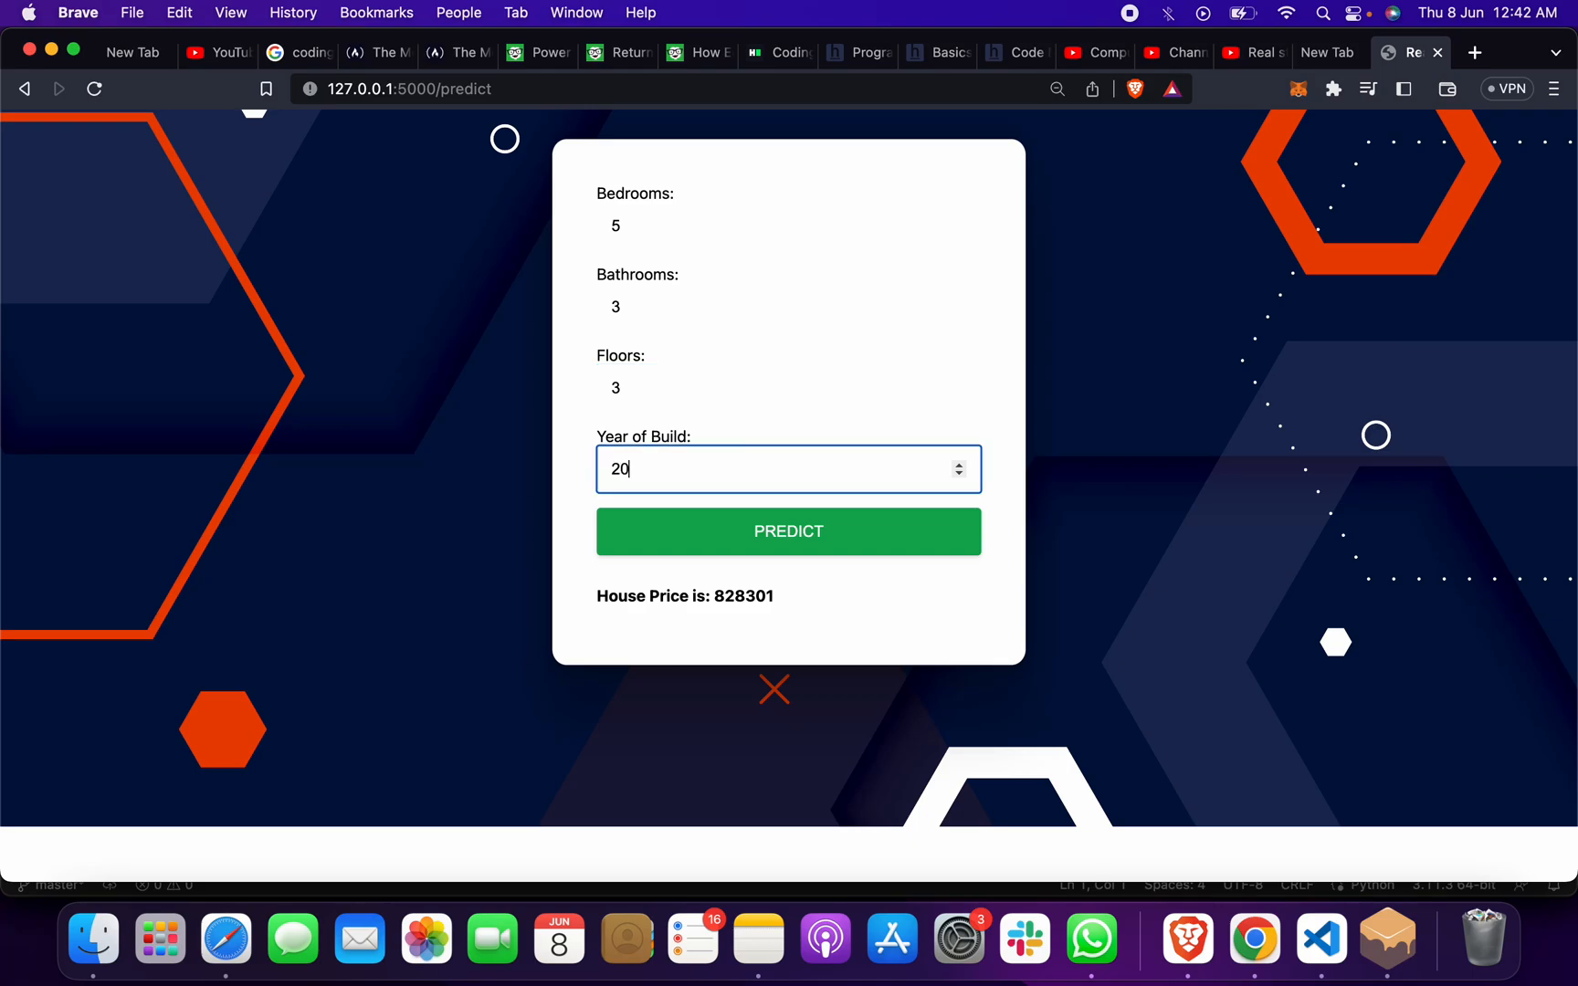
left_click(789, 531)
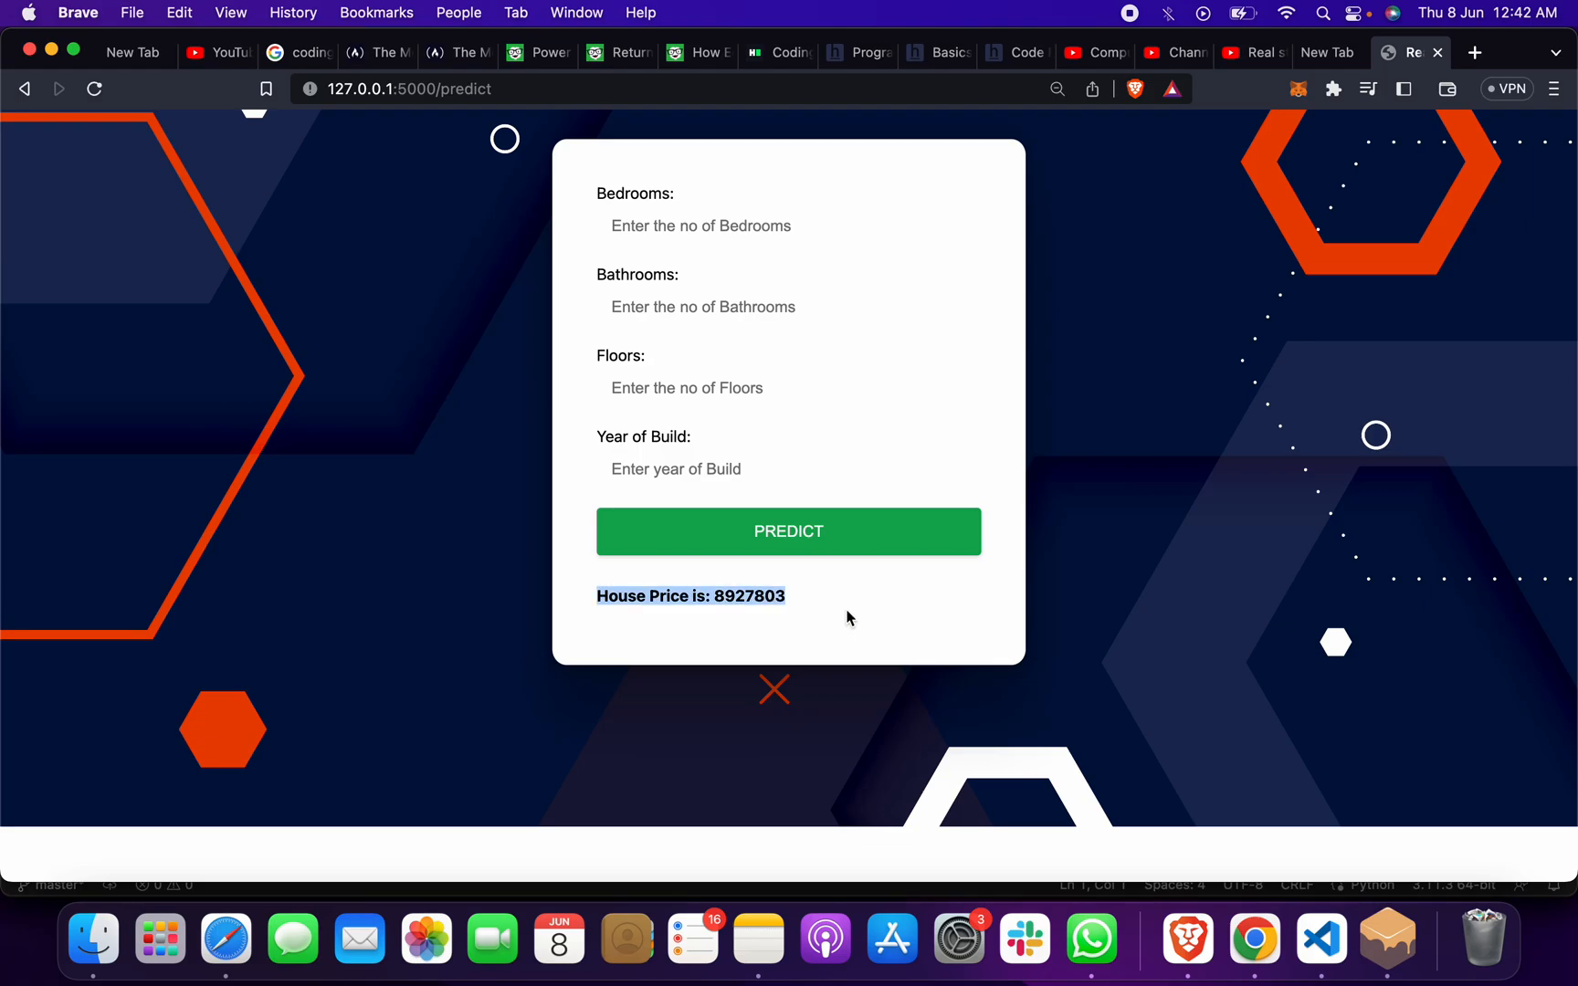
left_click(851, 617)
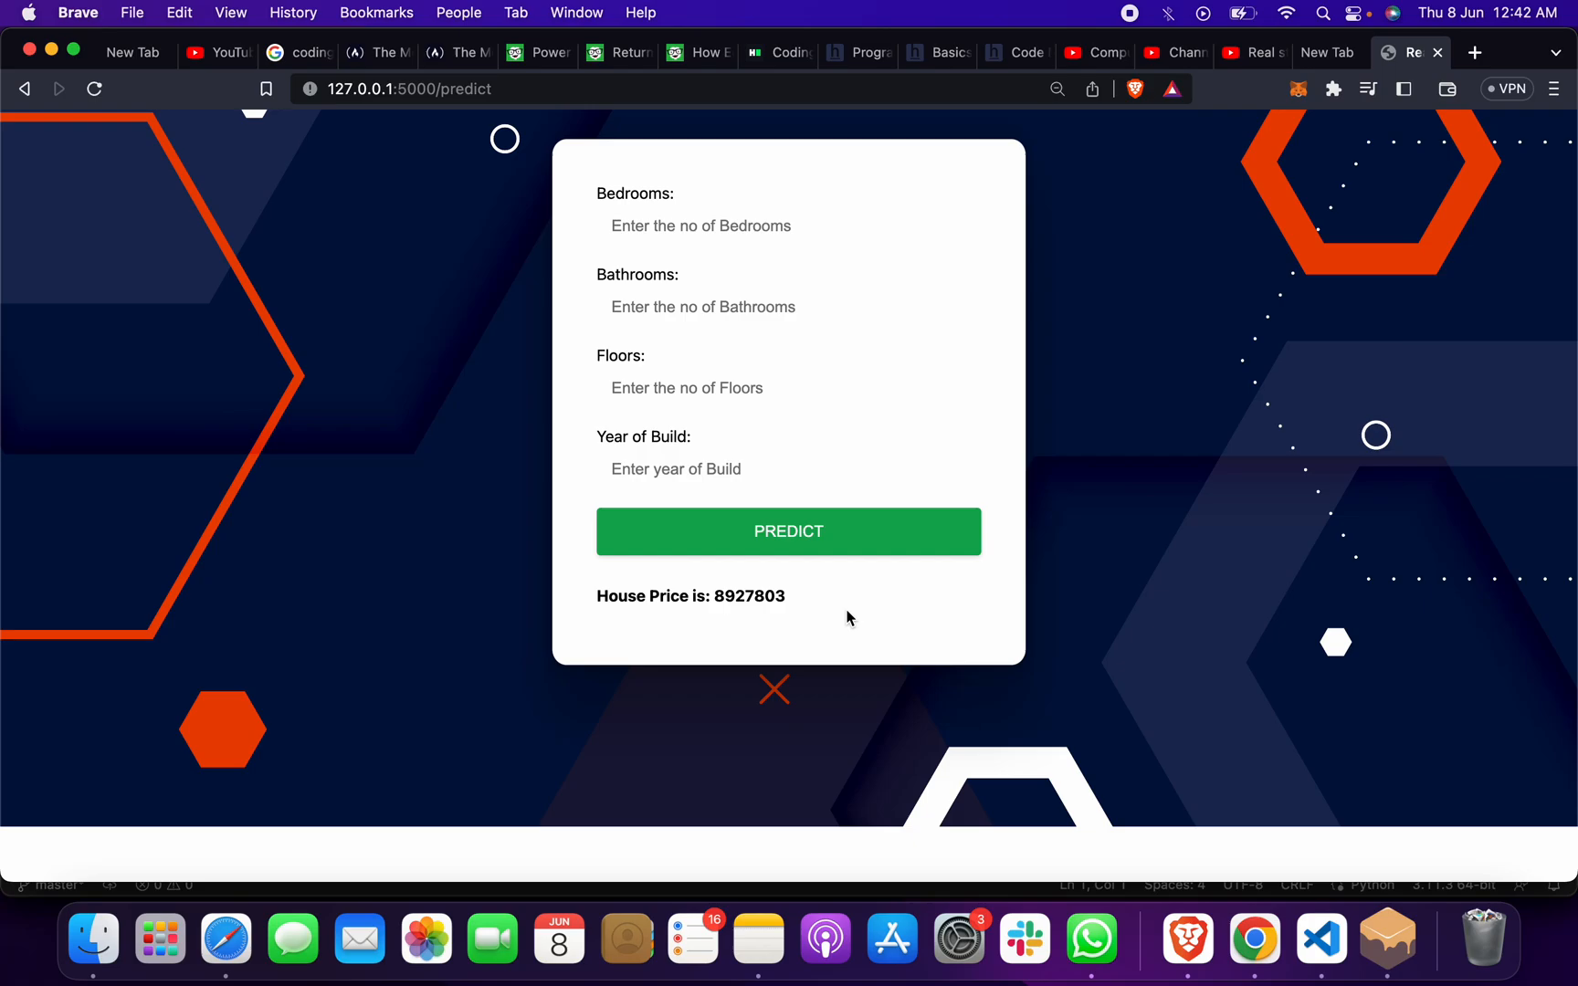
mouse_move(1143, 395)
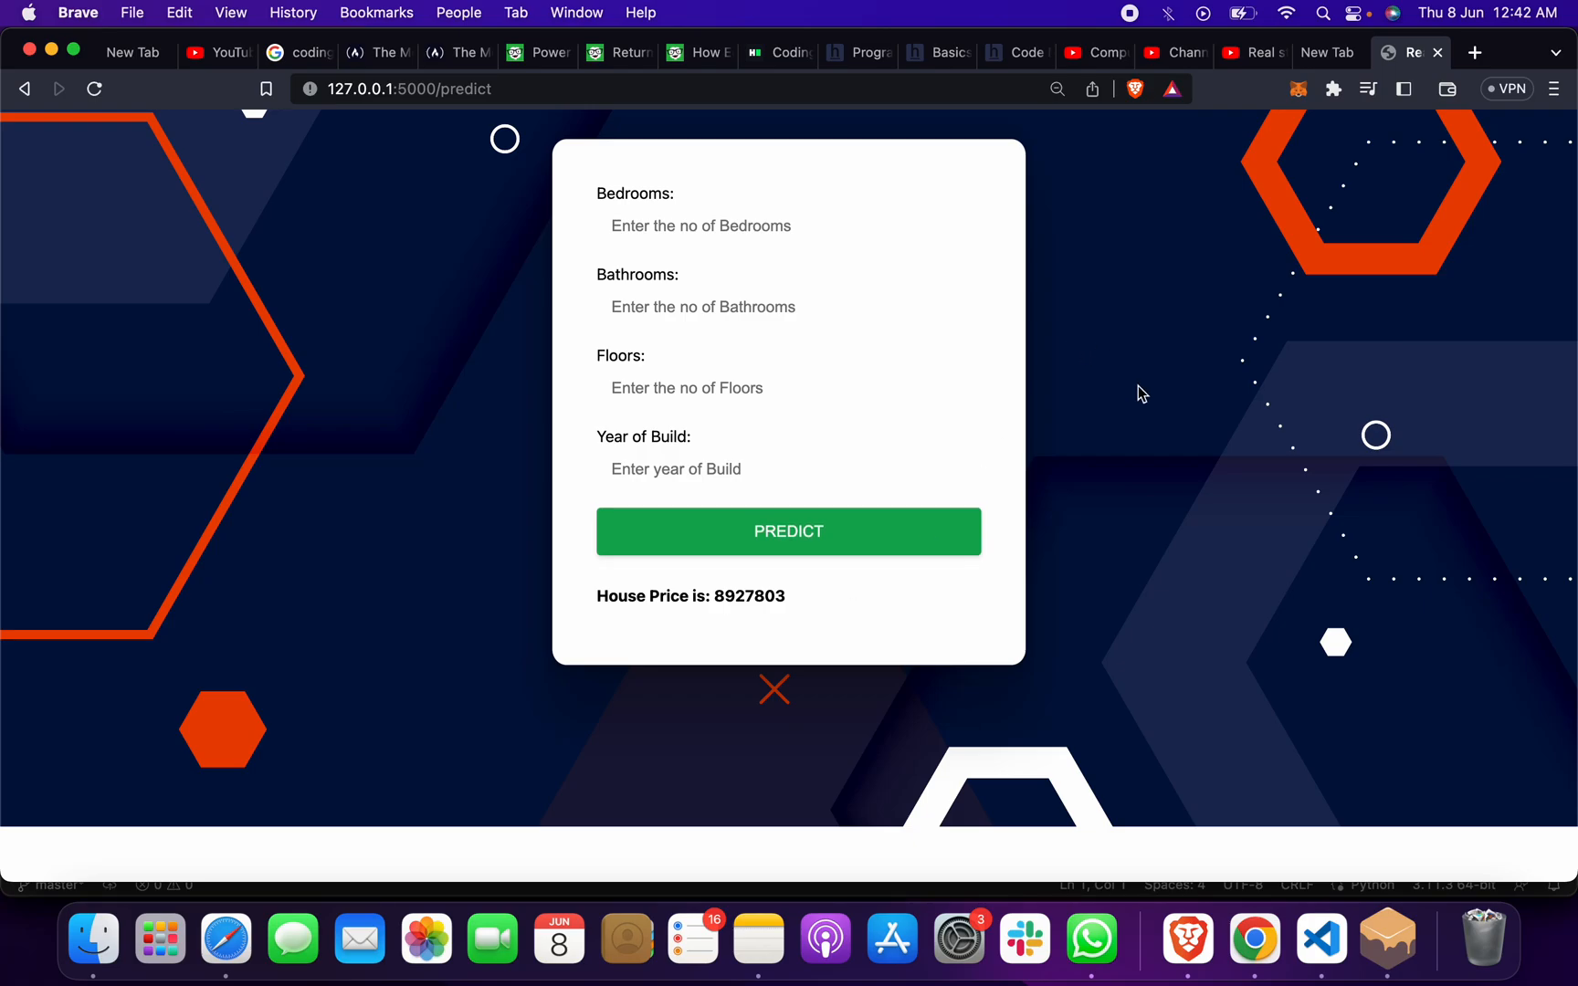
mouse_move(827, 622)
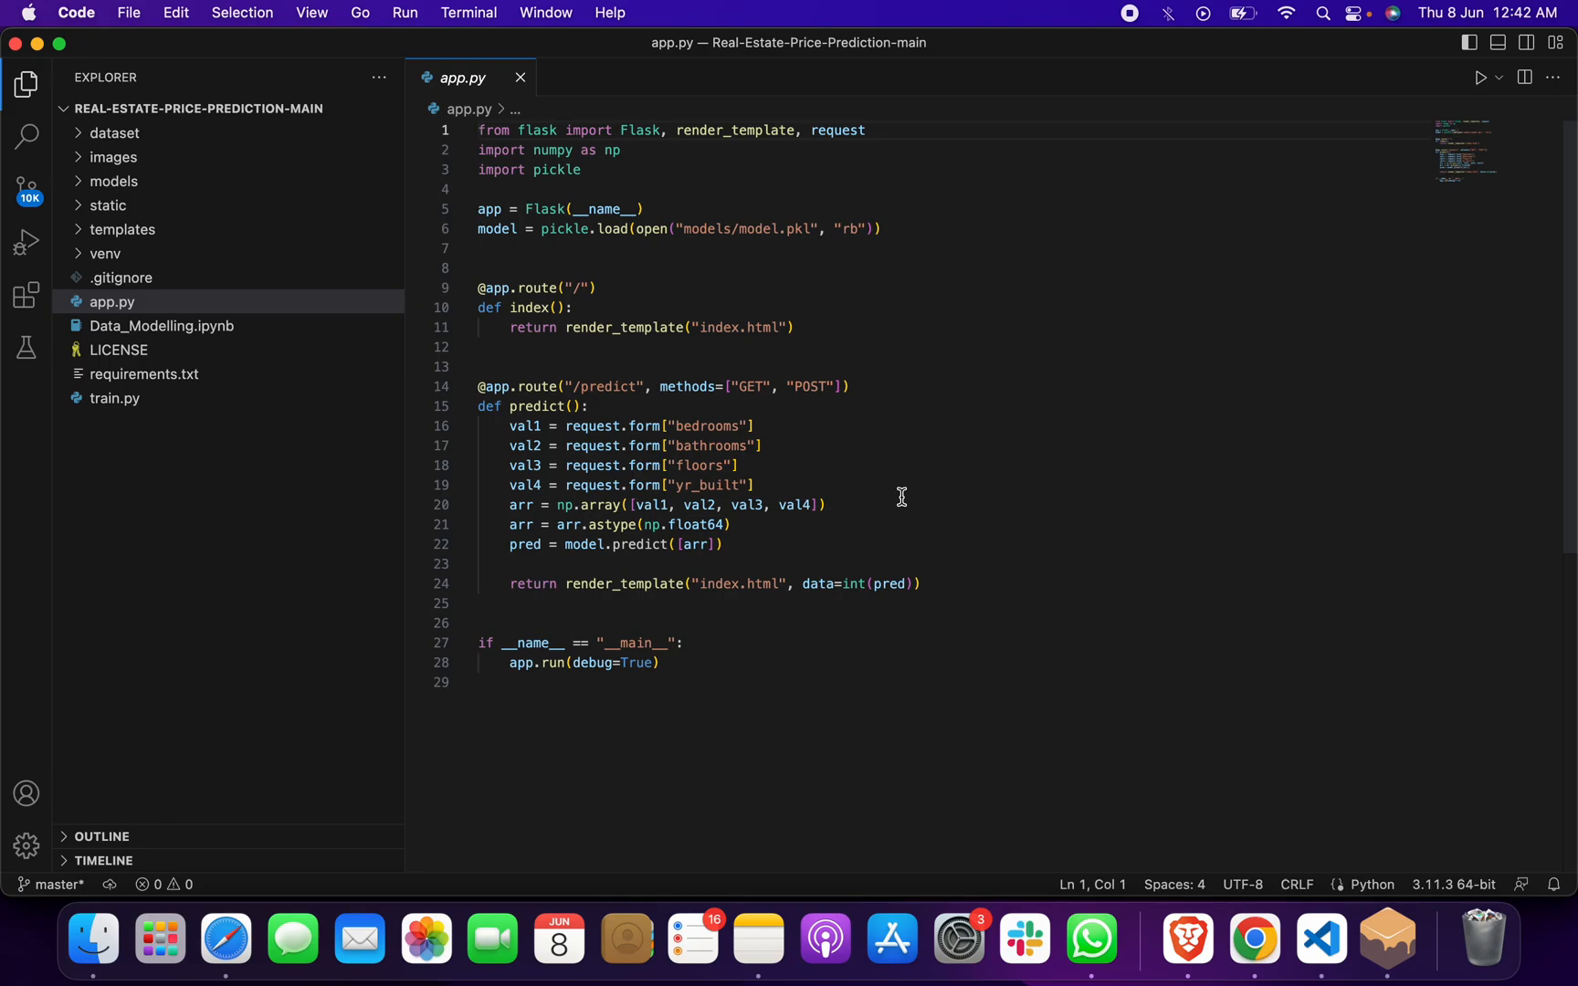
mouse_move(1254, 938)
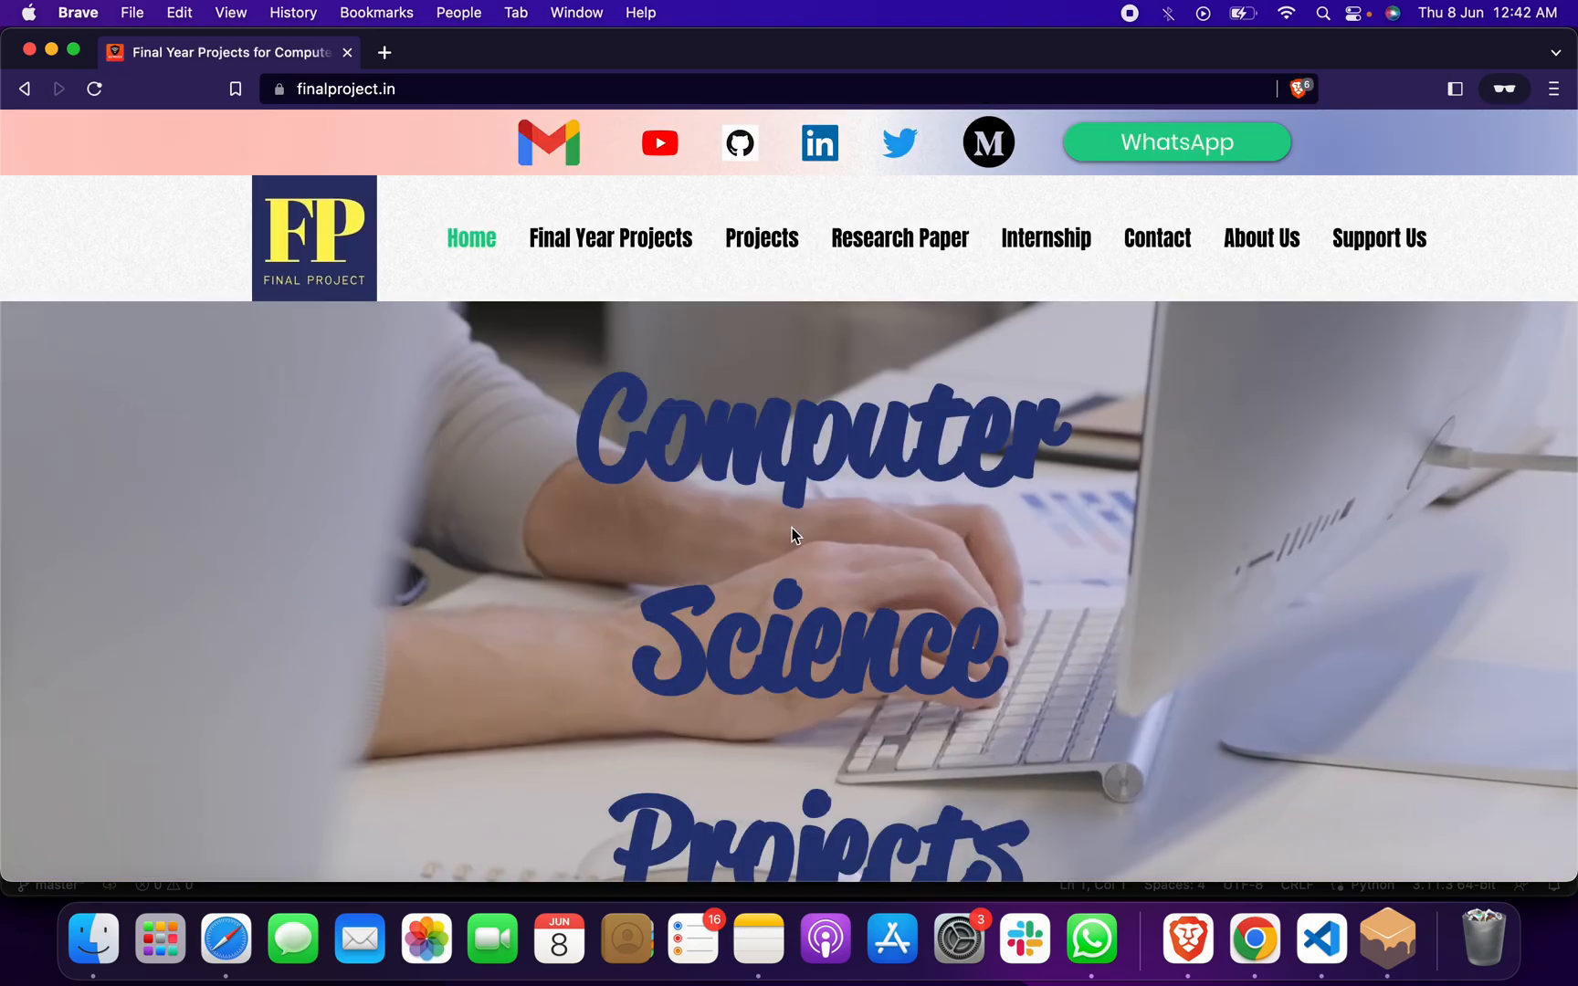
mouse_move(548, 143)
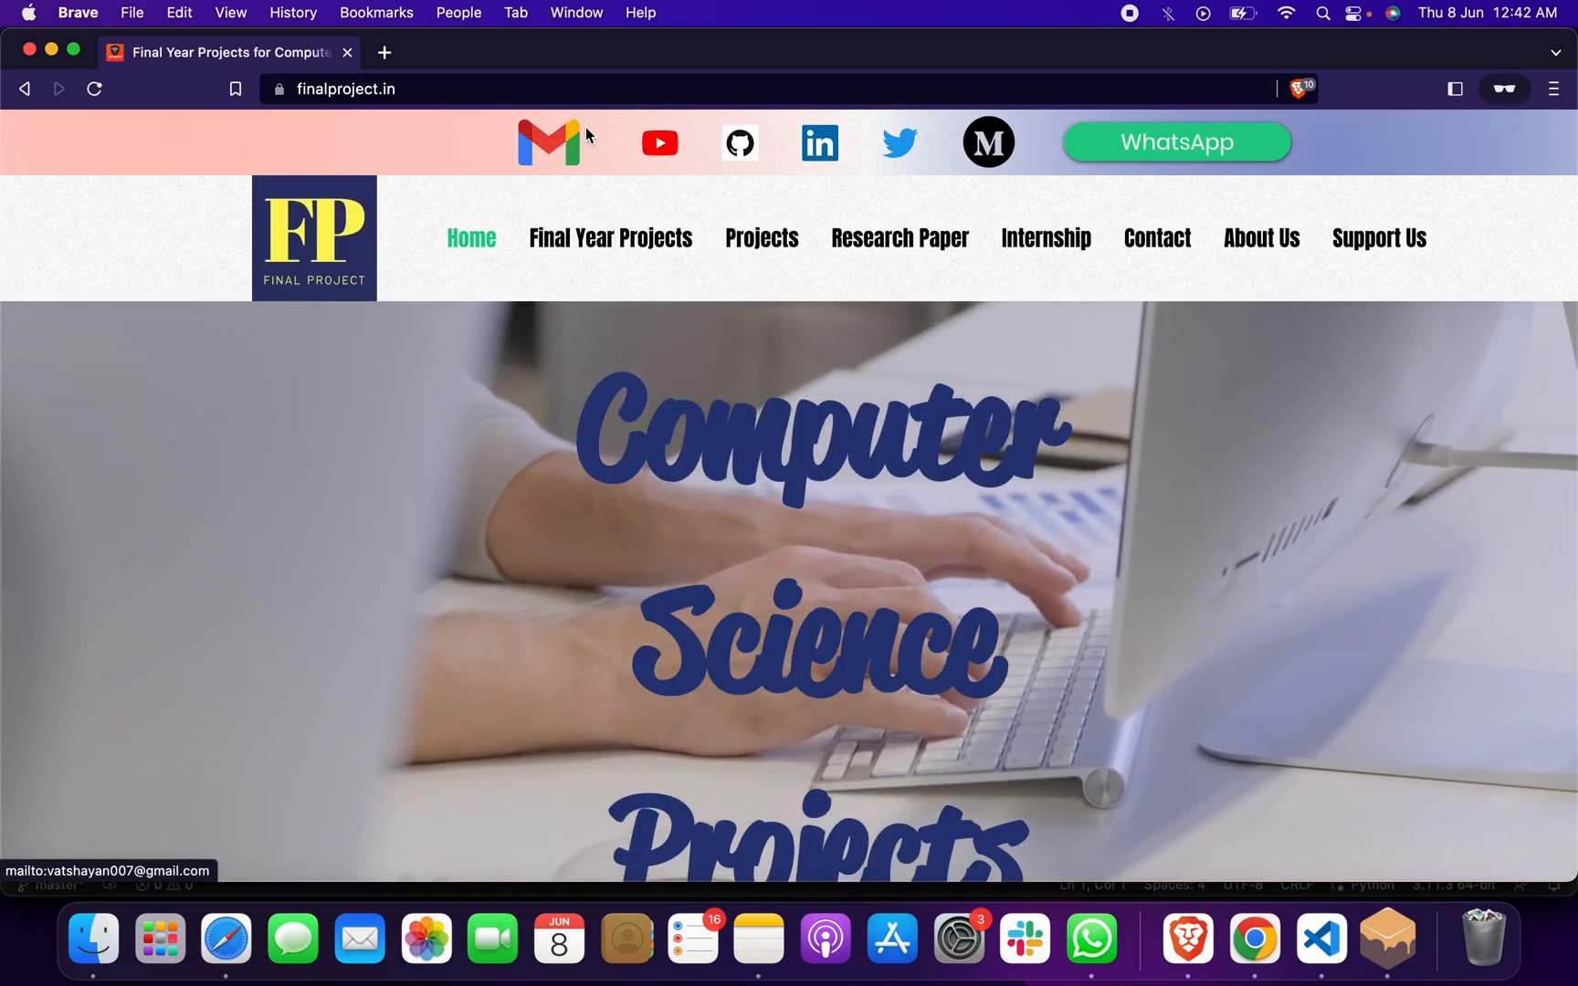
mouse_move(1346, 599)
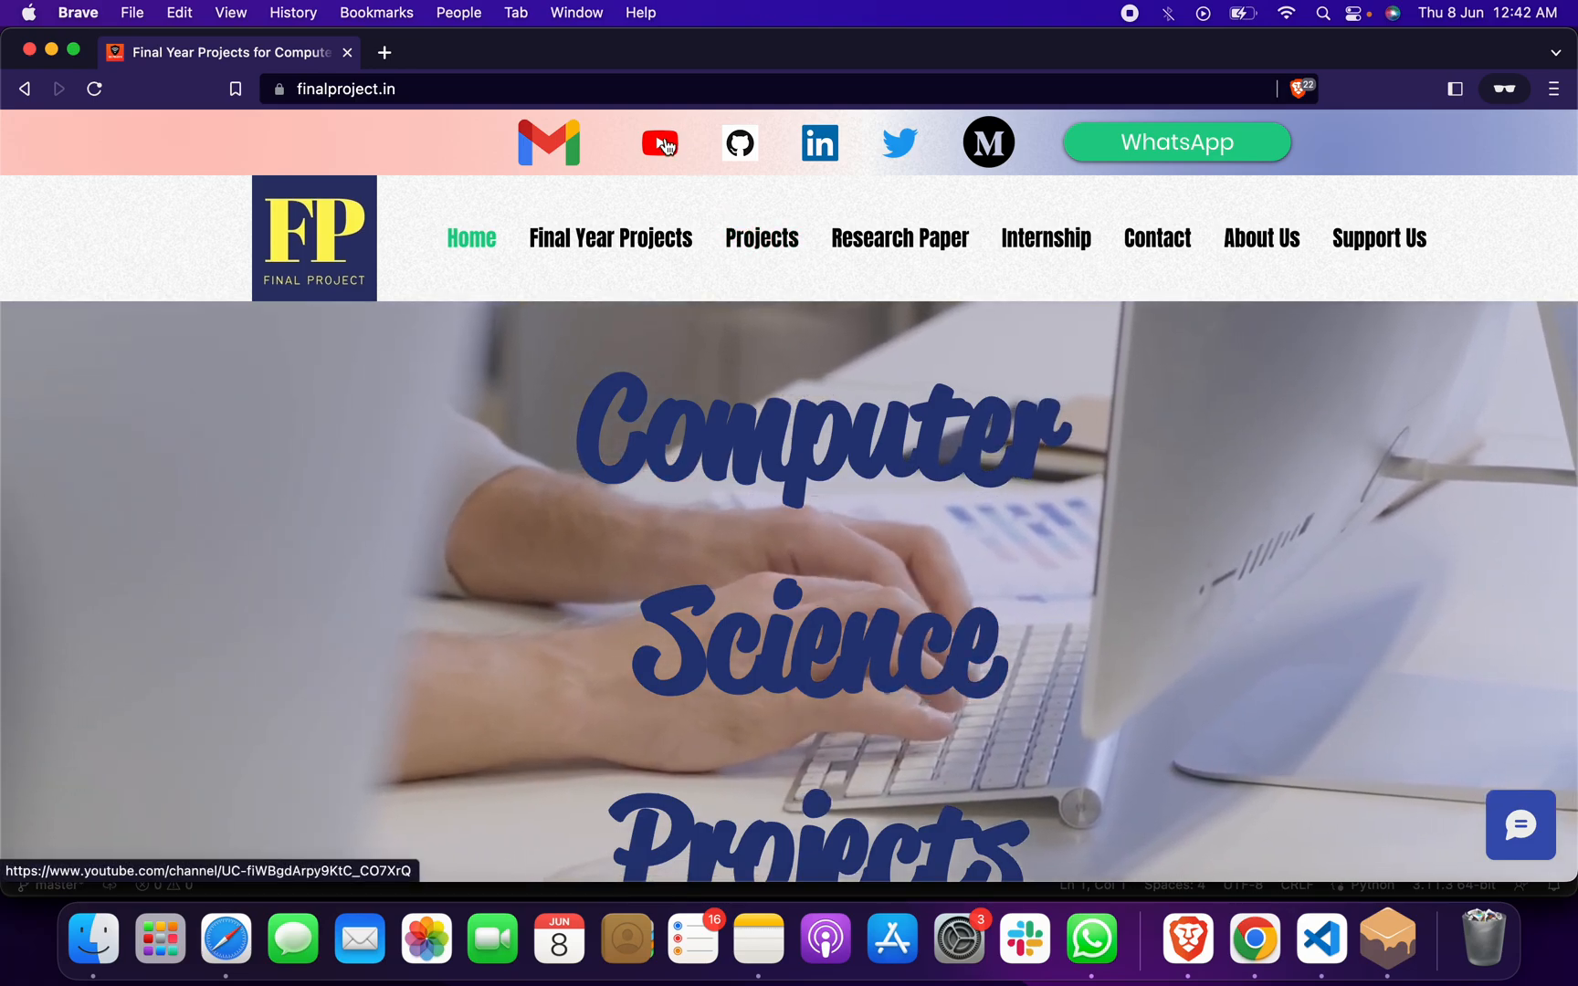
Go to the Computer Science Project YouTube channel from the site's social bar
left_click(660, 143)
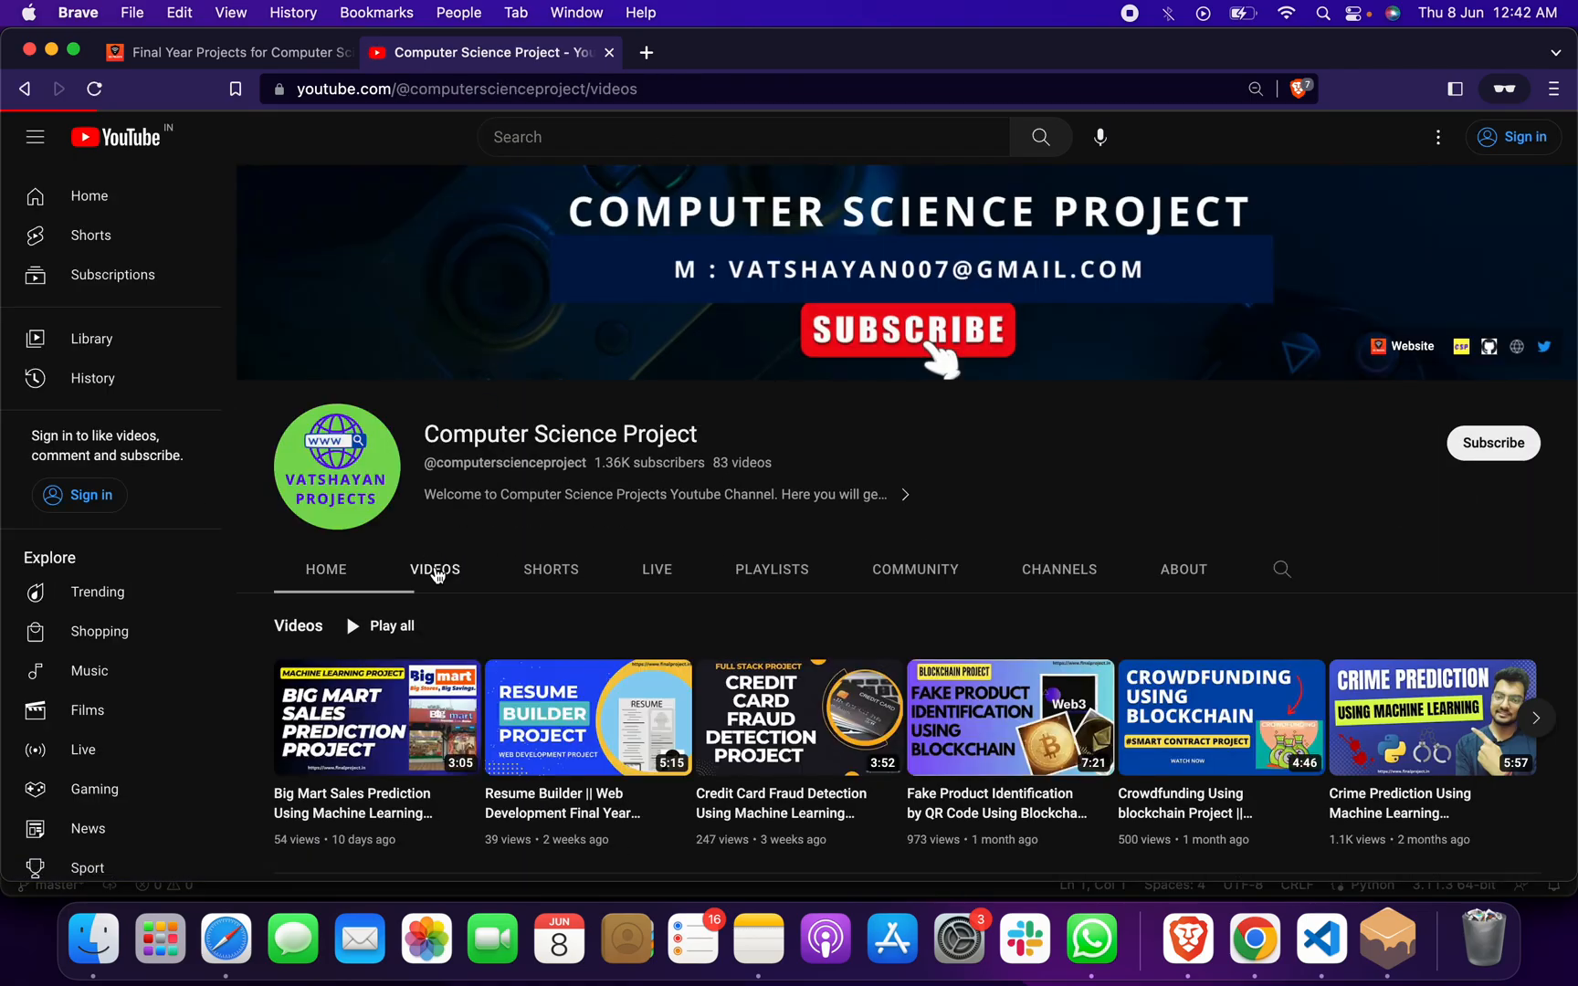
scroll("down", 3)
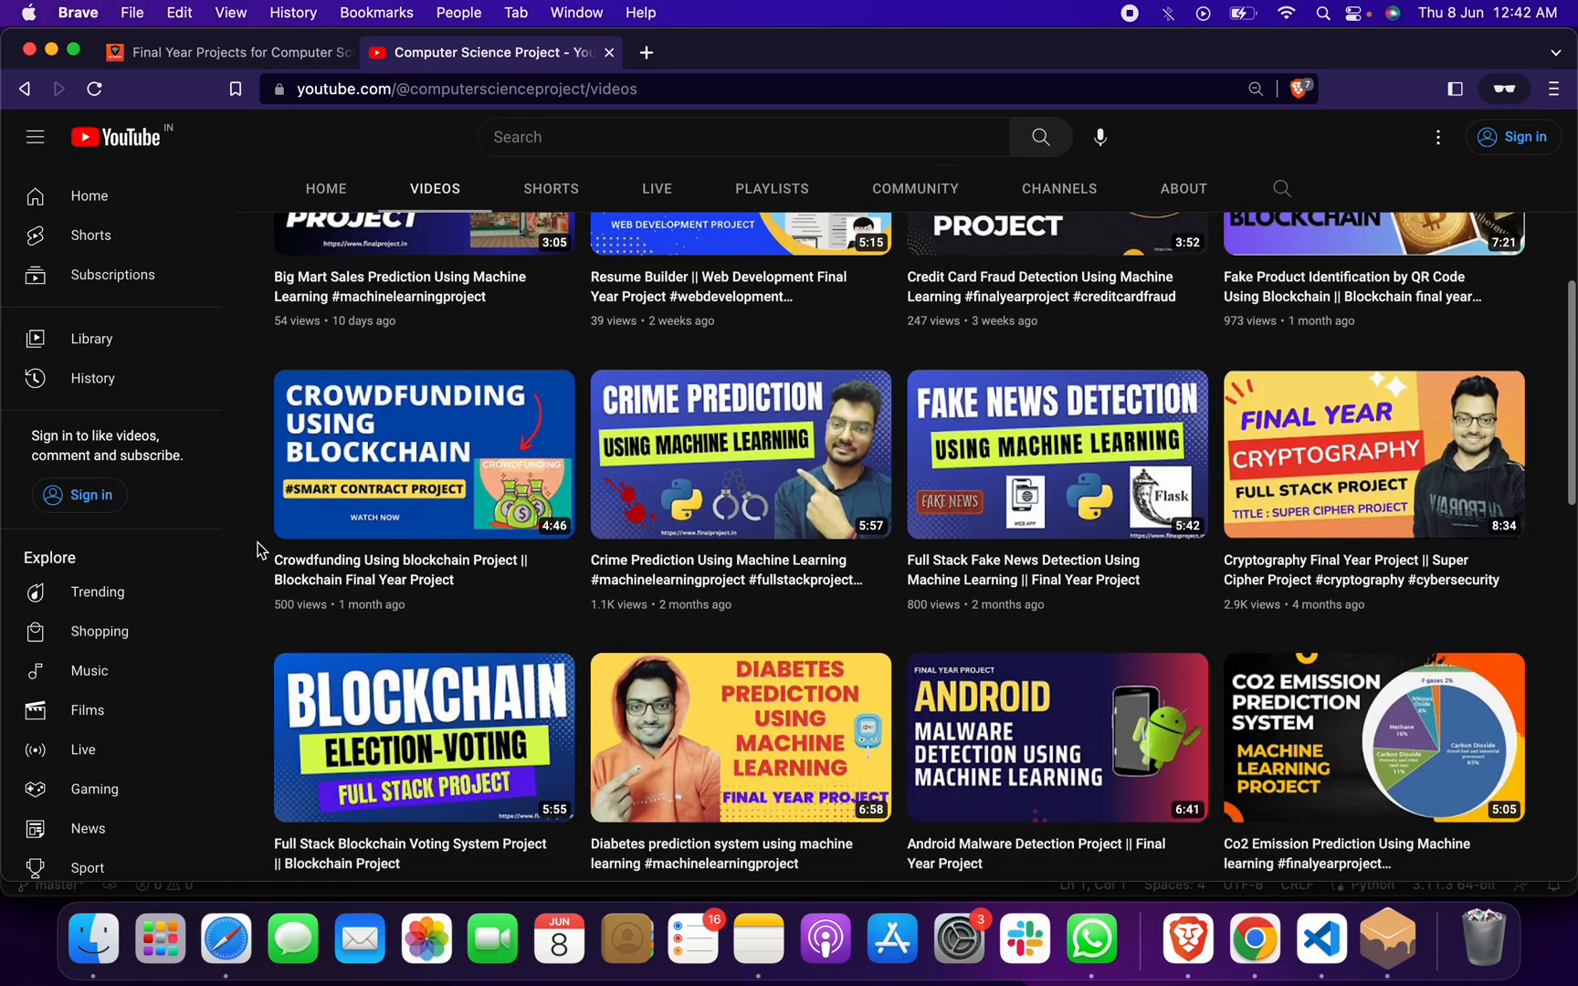
scroll("down", 3)
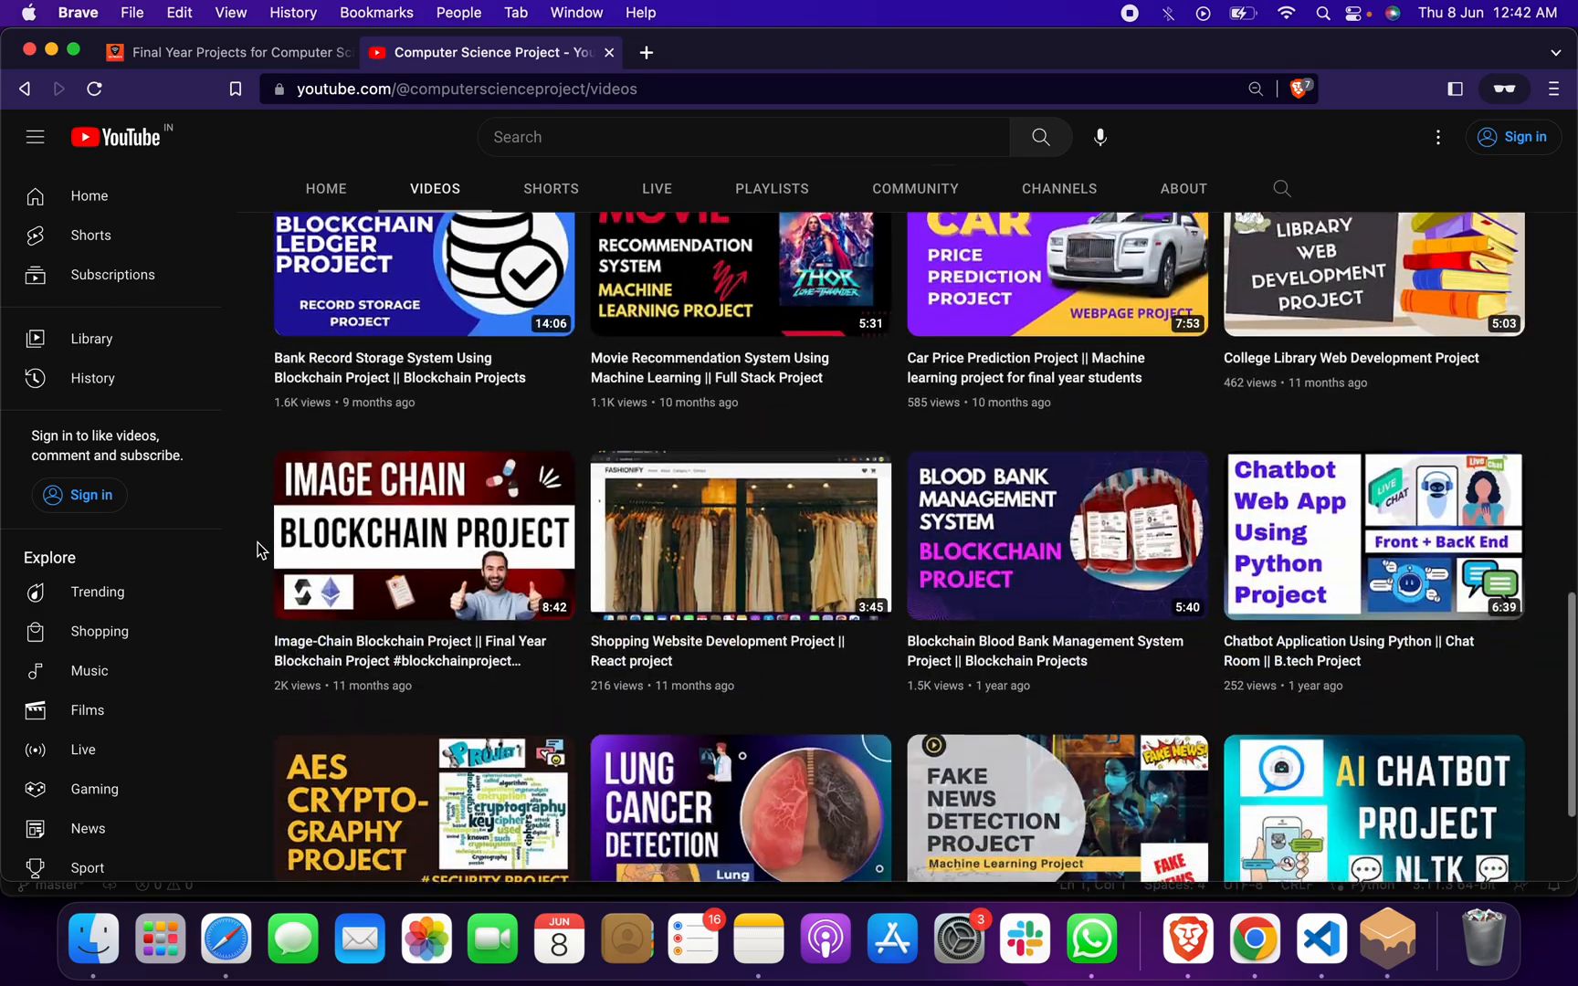
scroll("up", 3)
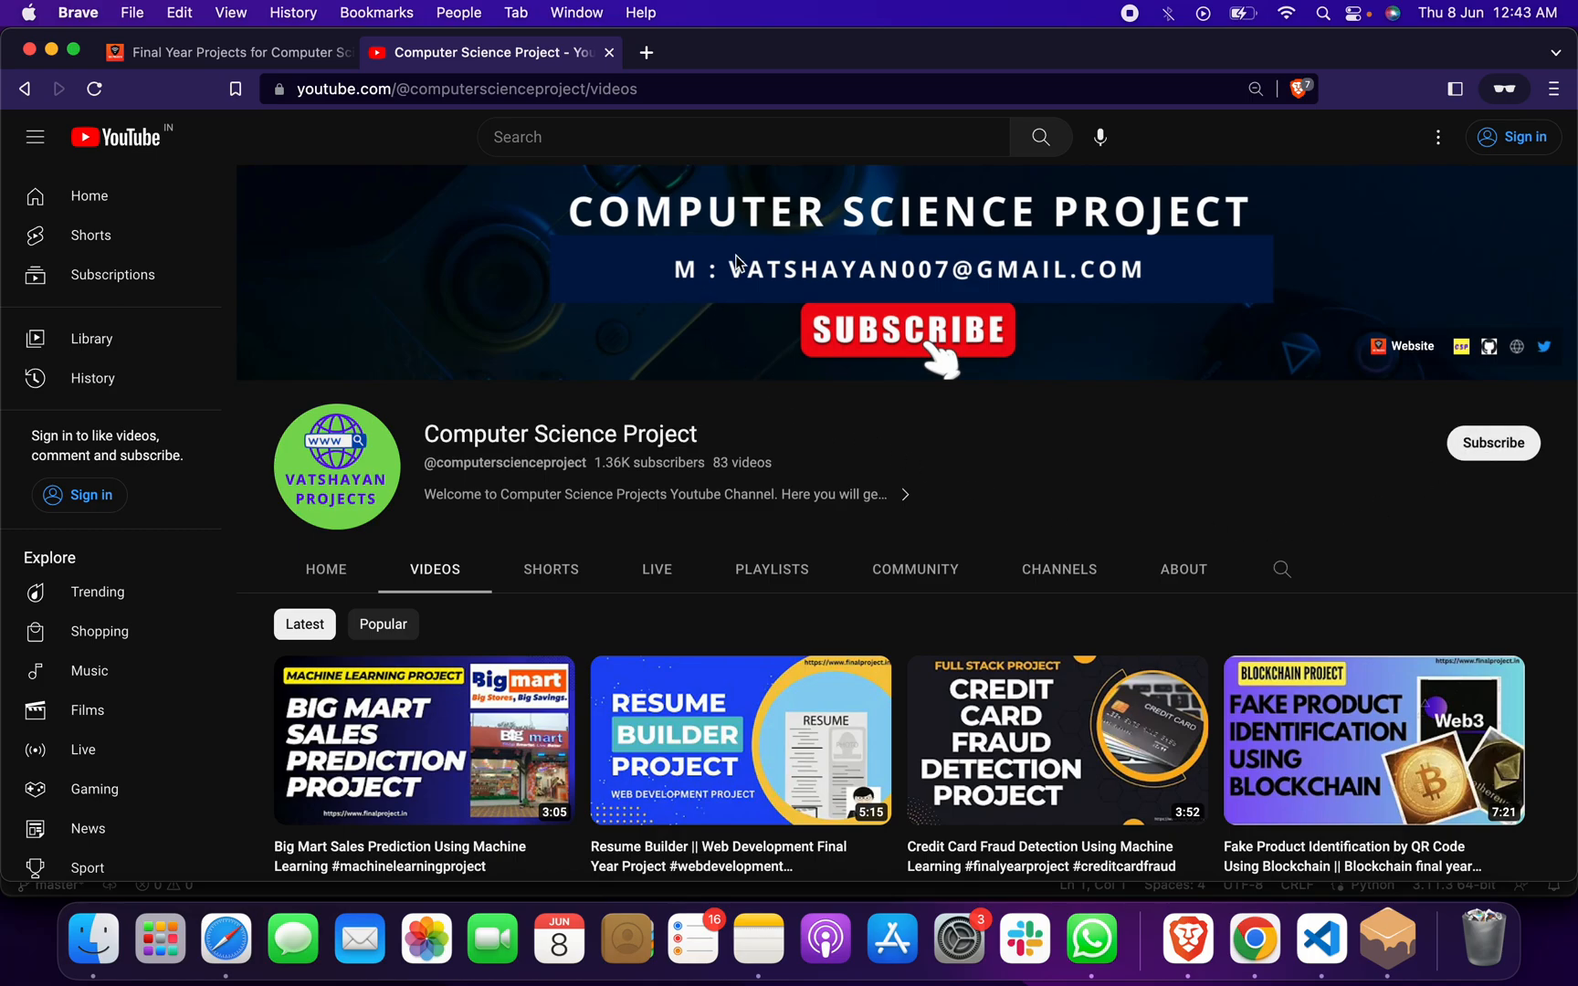
mouse_move(1026, 455)
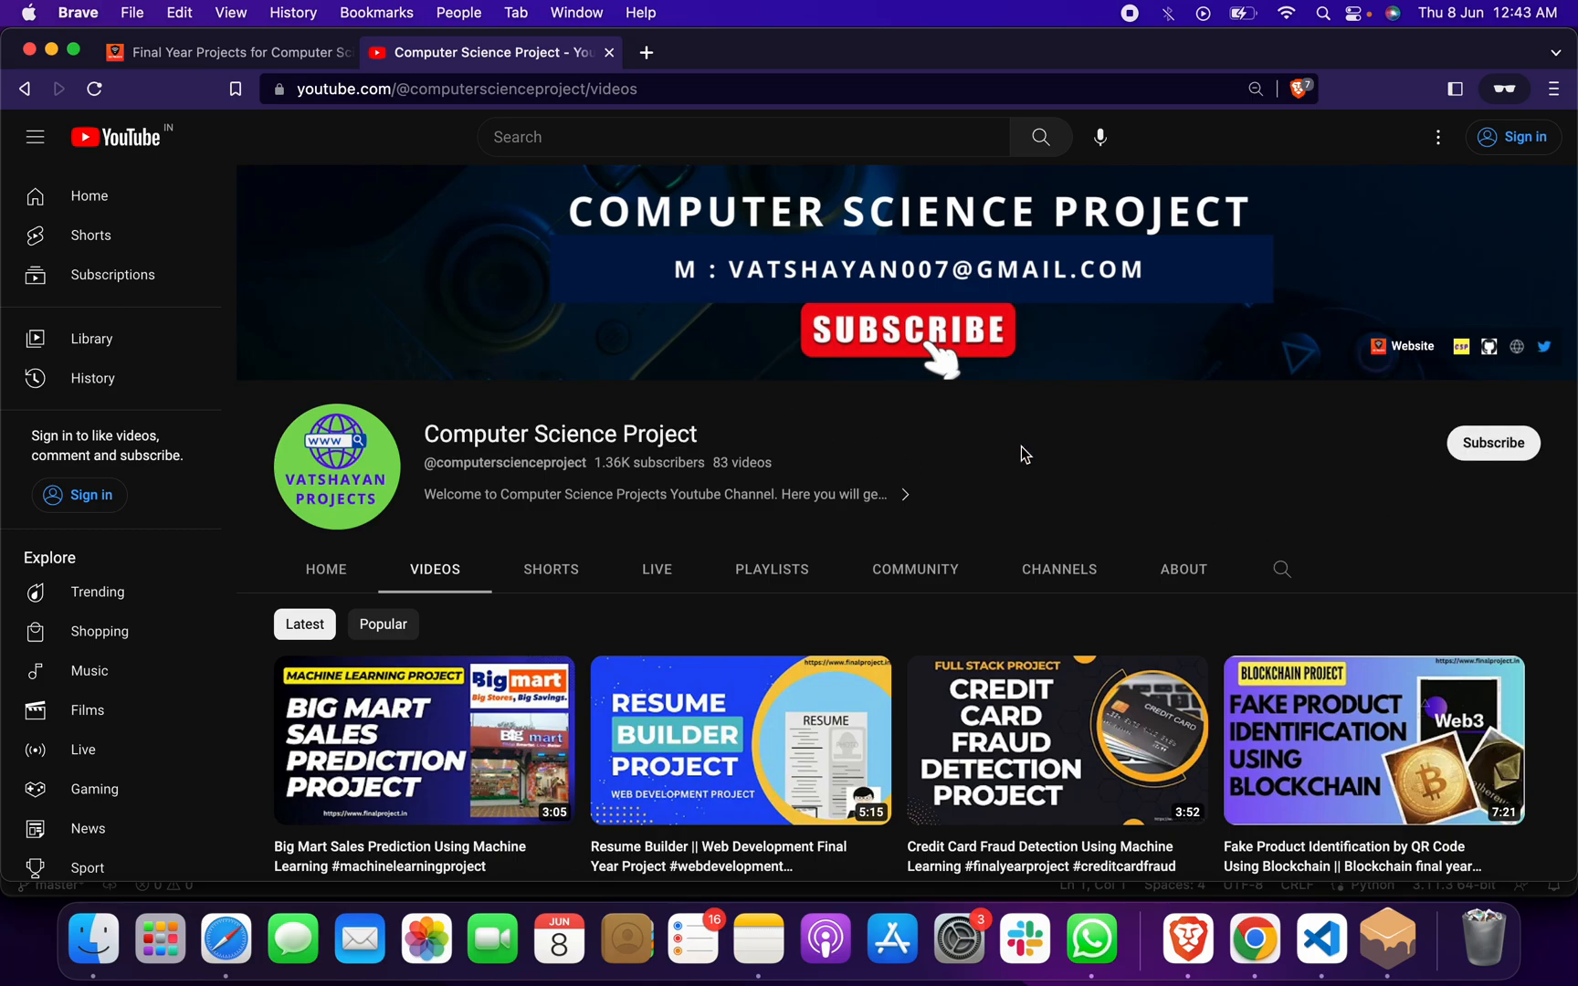